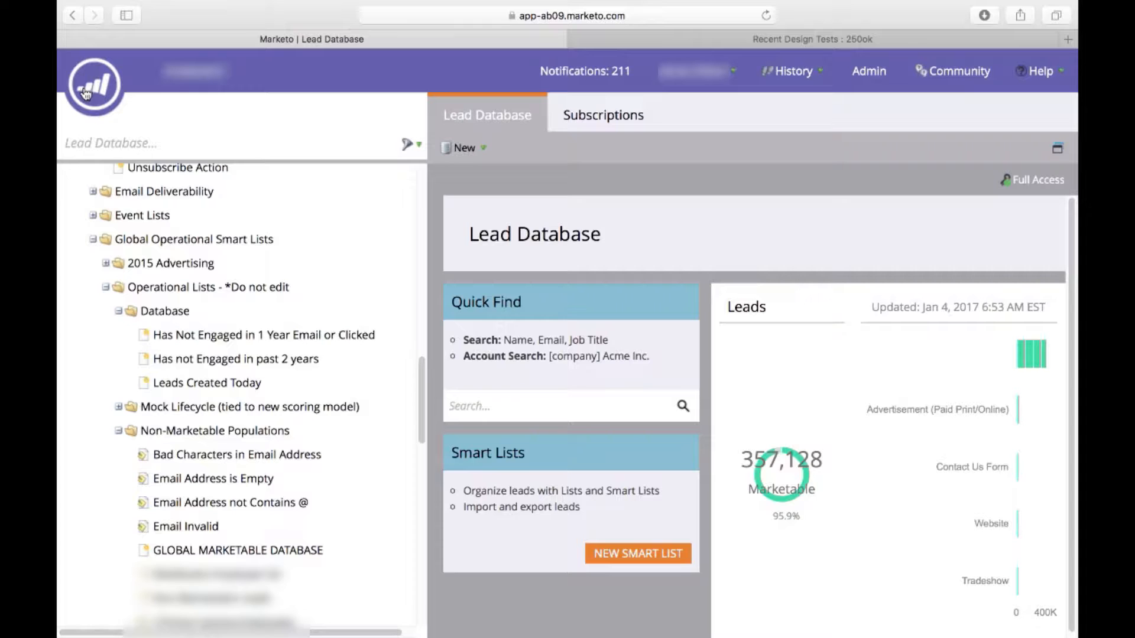
mouse_move(85, 94)
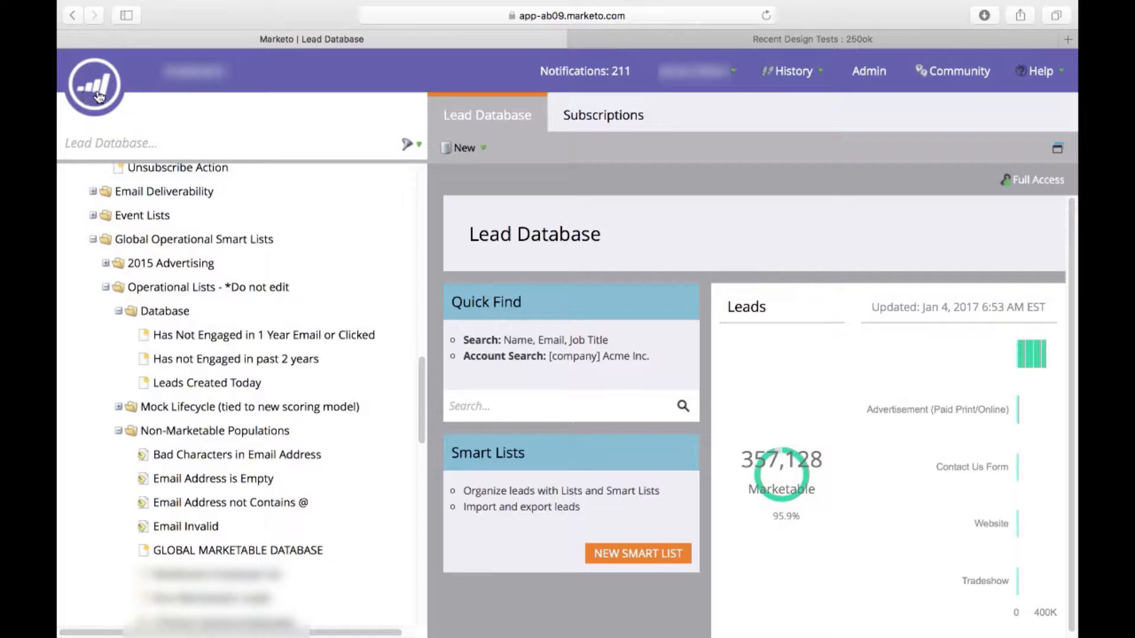
- Return to the Lead Database via the main navigation menu
click(97, 88)
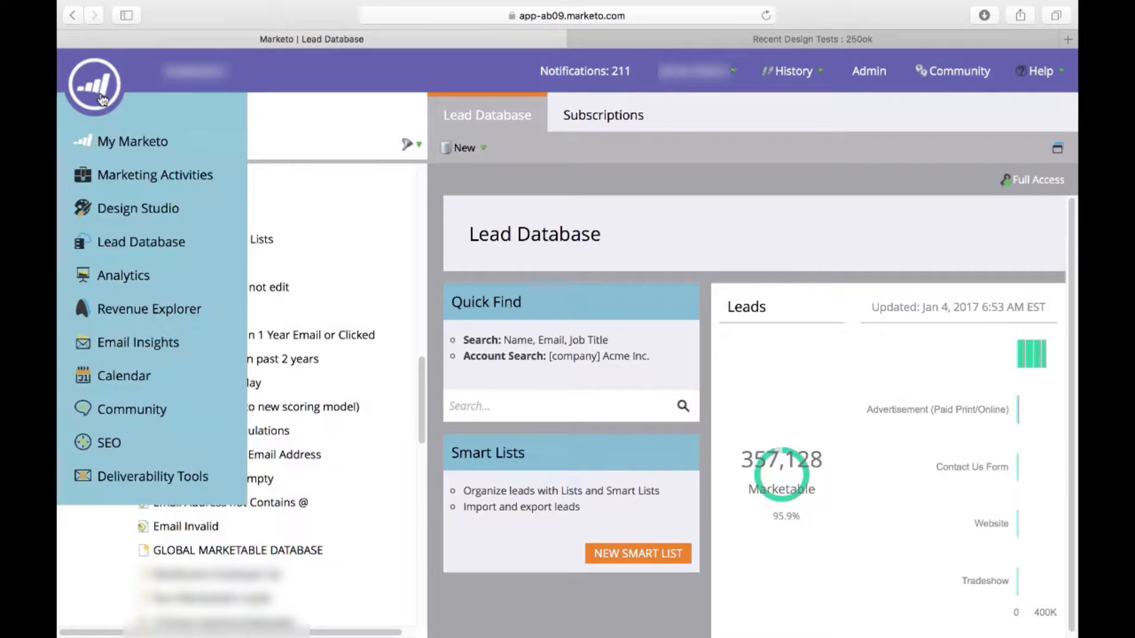
mouse_move(152, 258)
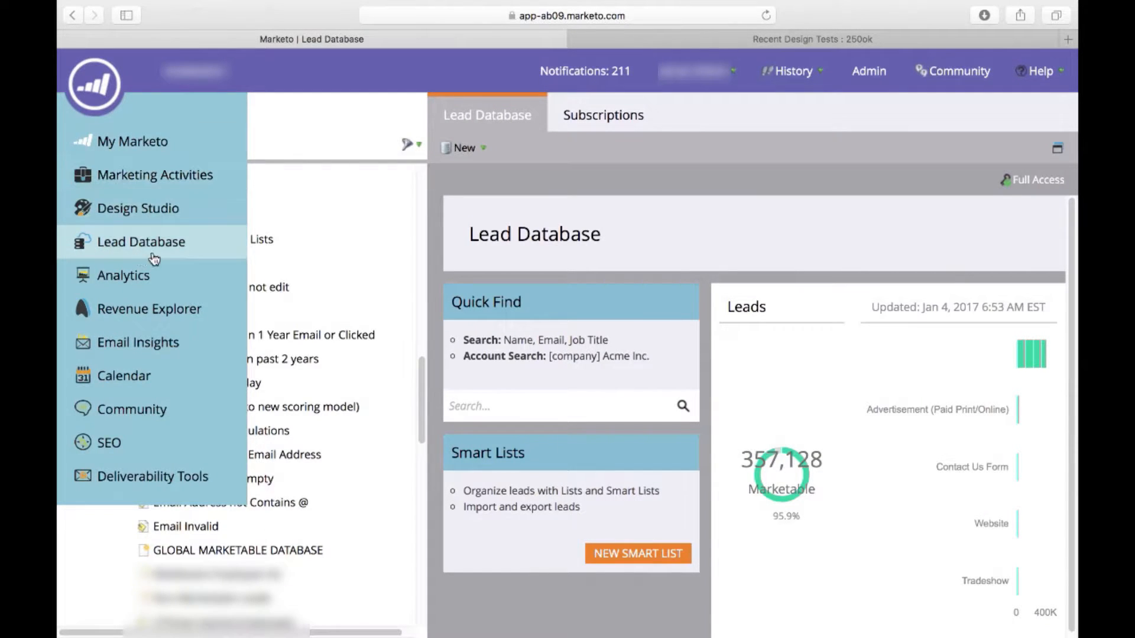
click(140, 242)
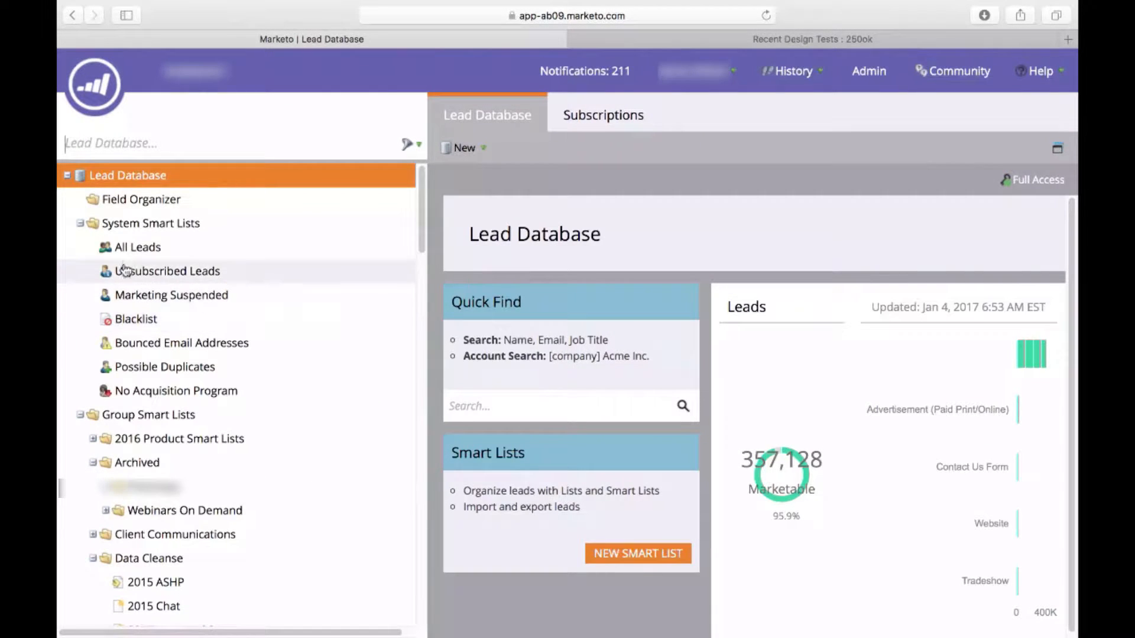
mouse_move(147, 260)
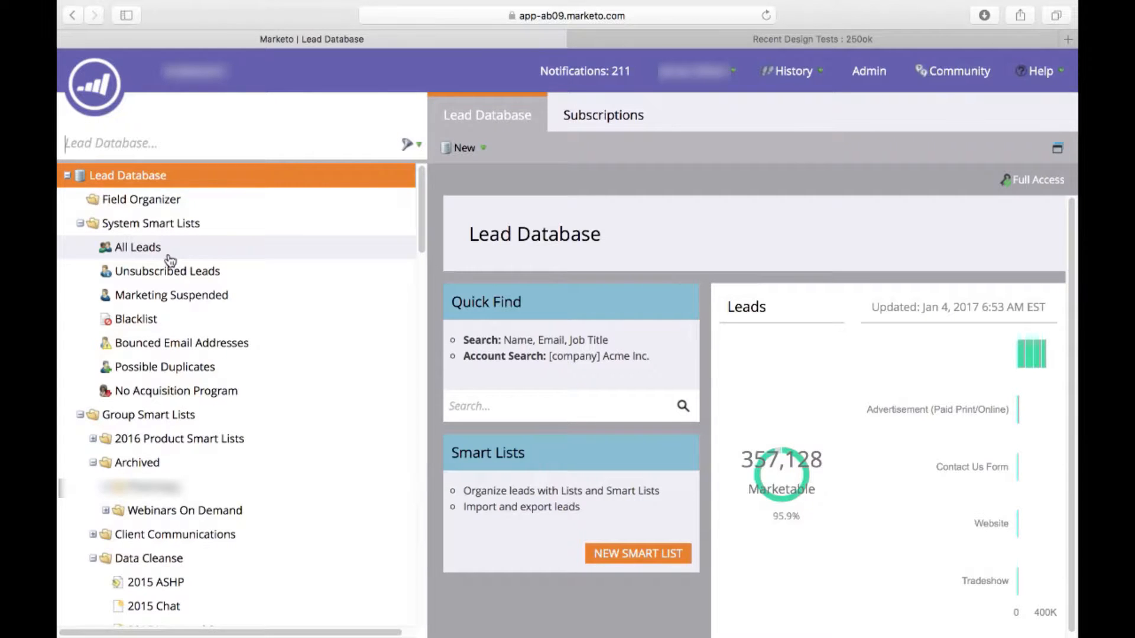
mouse_move(184, 279)
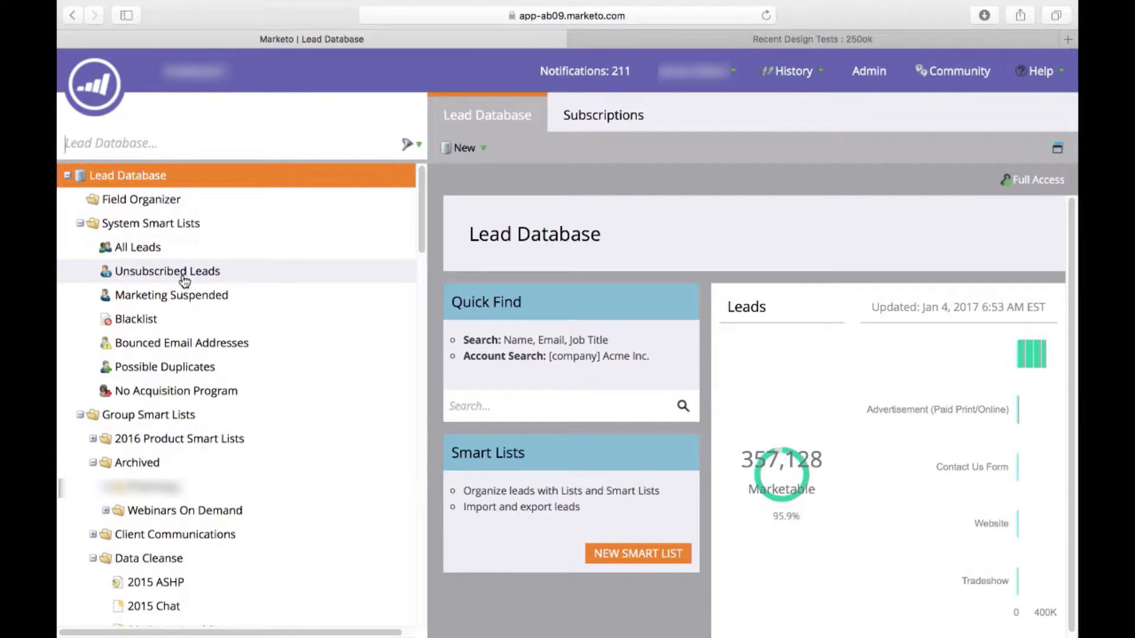
- Show the Unsubscribed Leads system smart list and its Unsubscribed is true rule
click(168, 272)
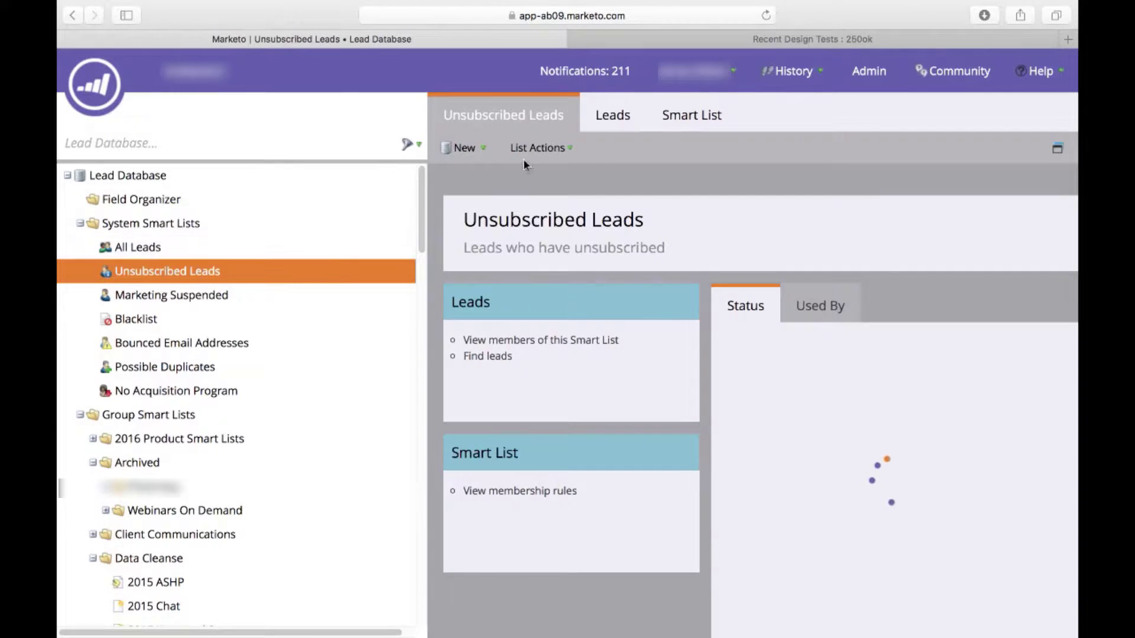
mouse_move(321, 279)
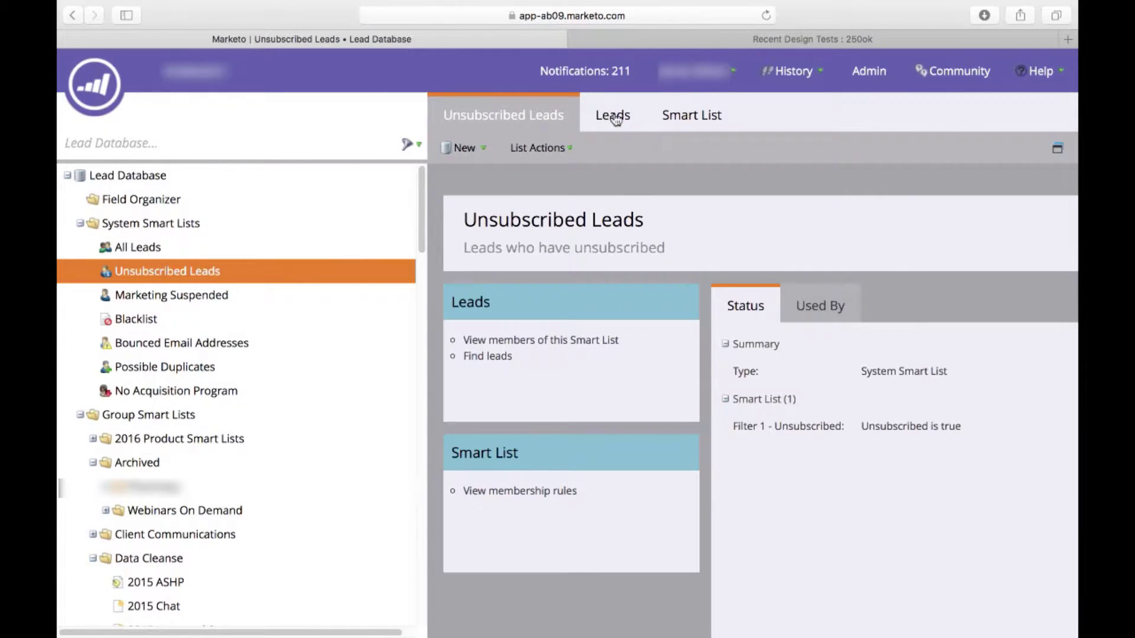
mouse_move(618, 128)
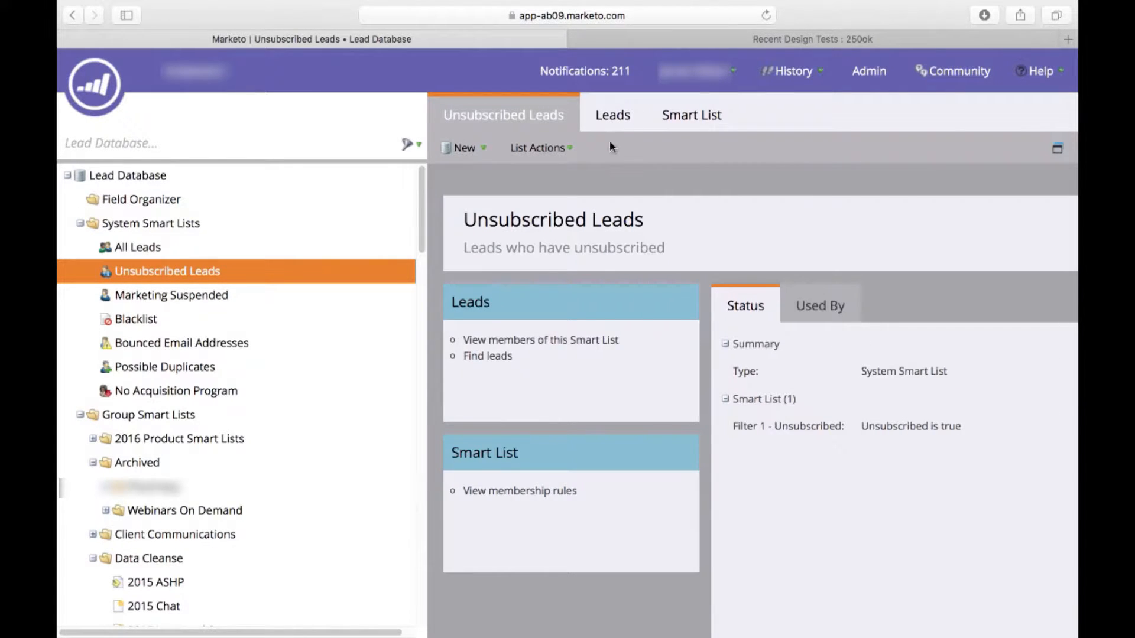
mouse_move(543, 208)
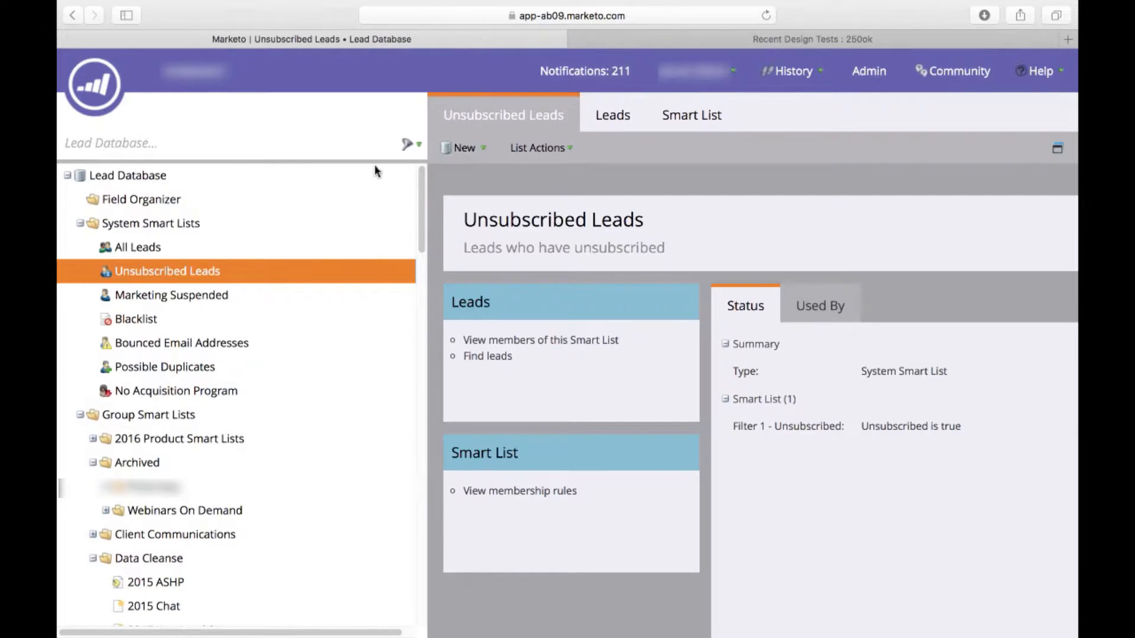
- Show All Leads and browse its member leads list
click(137, 248)
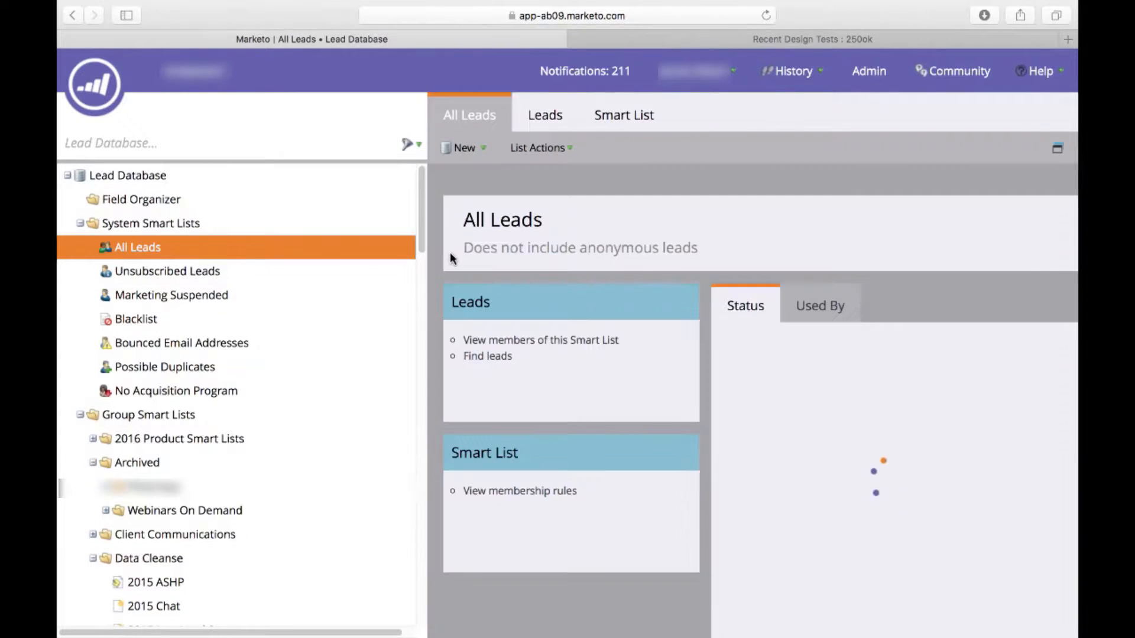
click(544, 115)
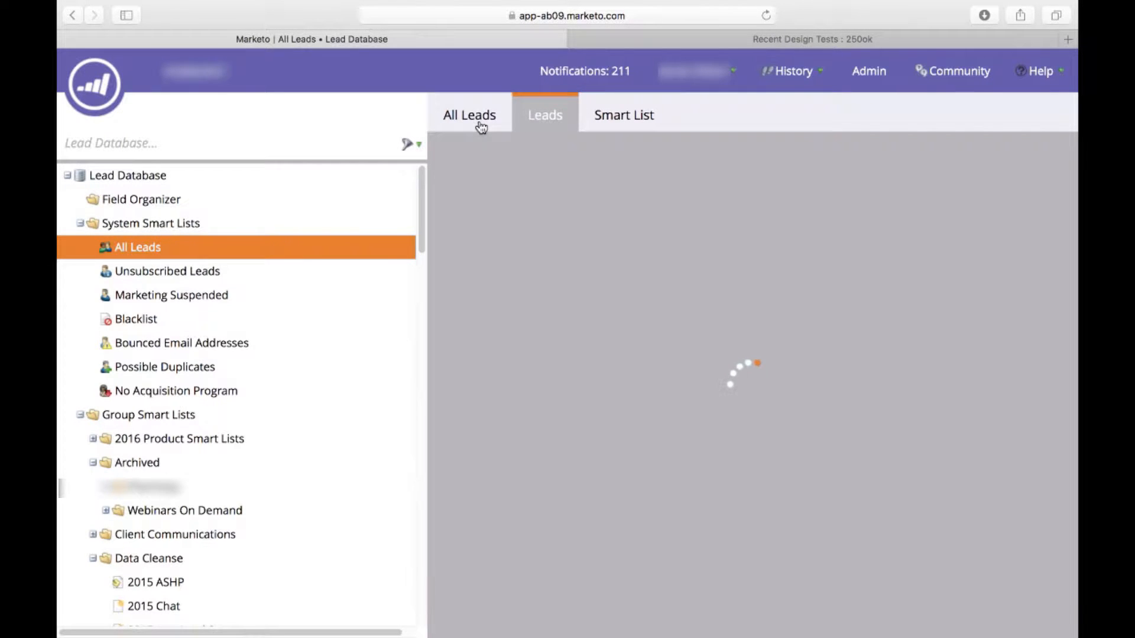
click(468, 114)
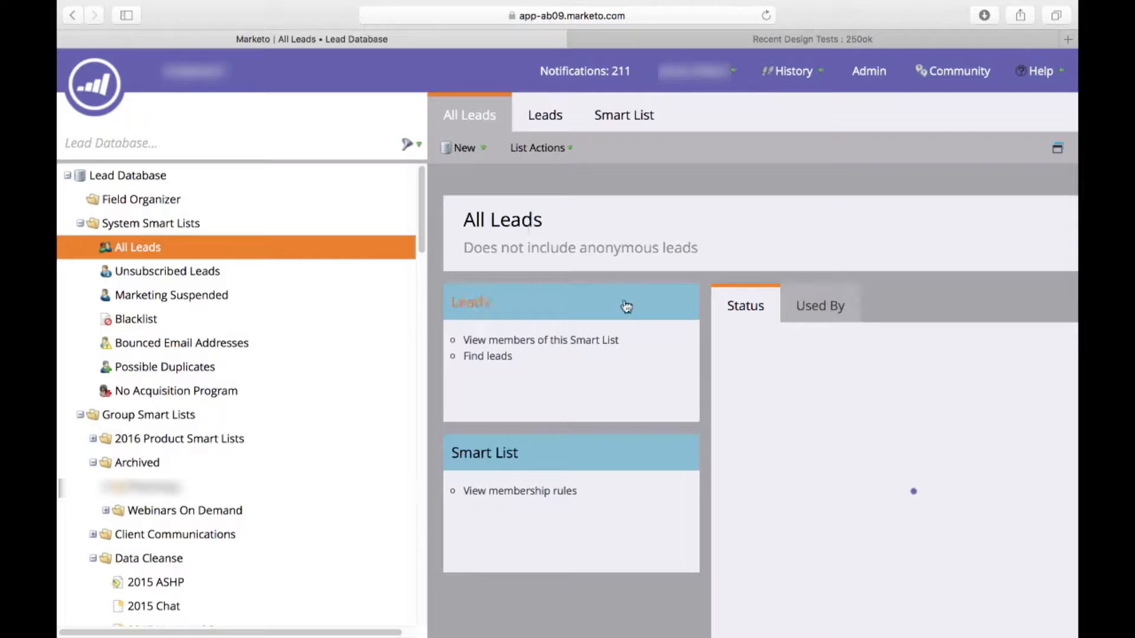
click(545, 115)
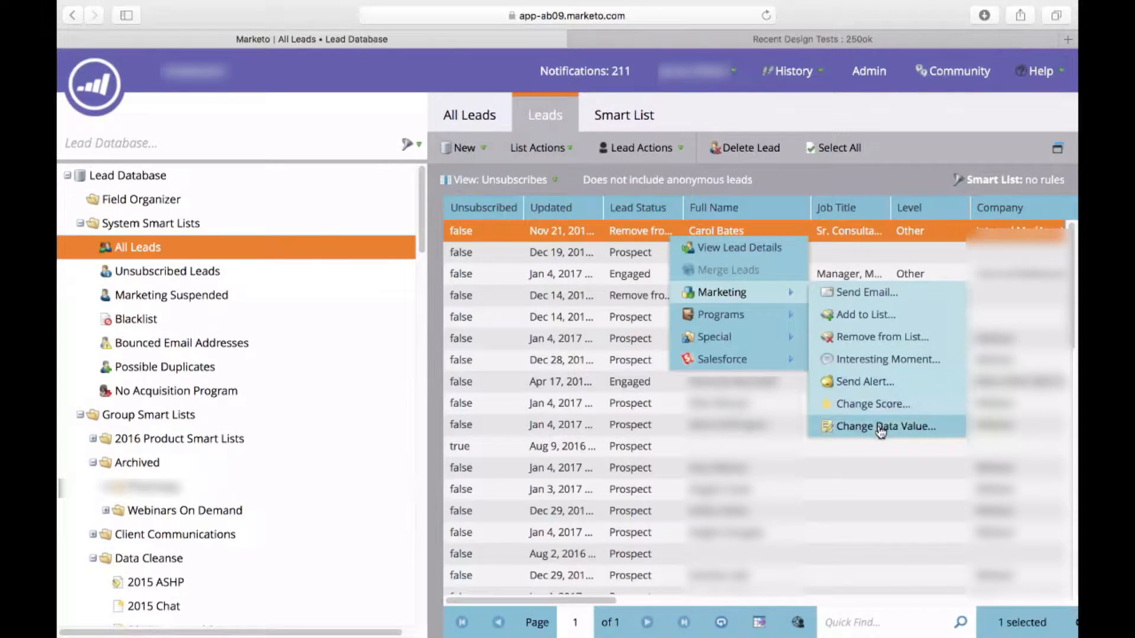
- Start a Change Data Value action on a lead, choosing the Unsubscribed attribute
click(884, 426)
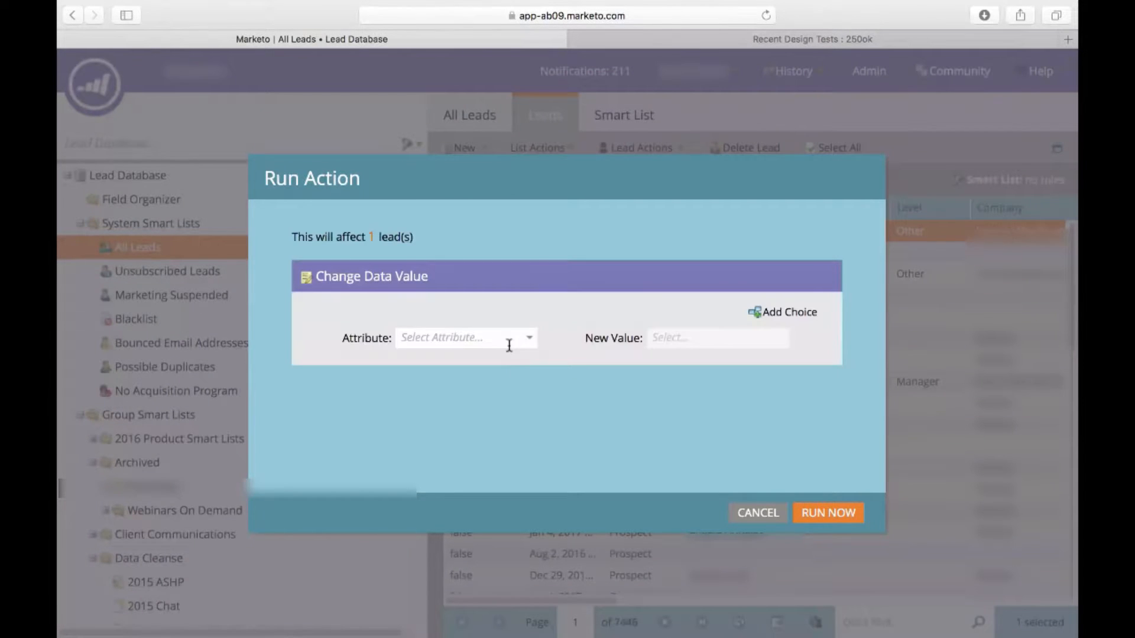
text(Unsu)
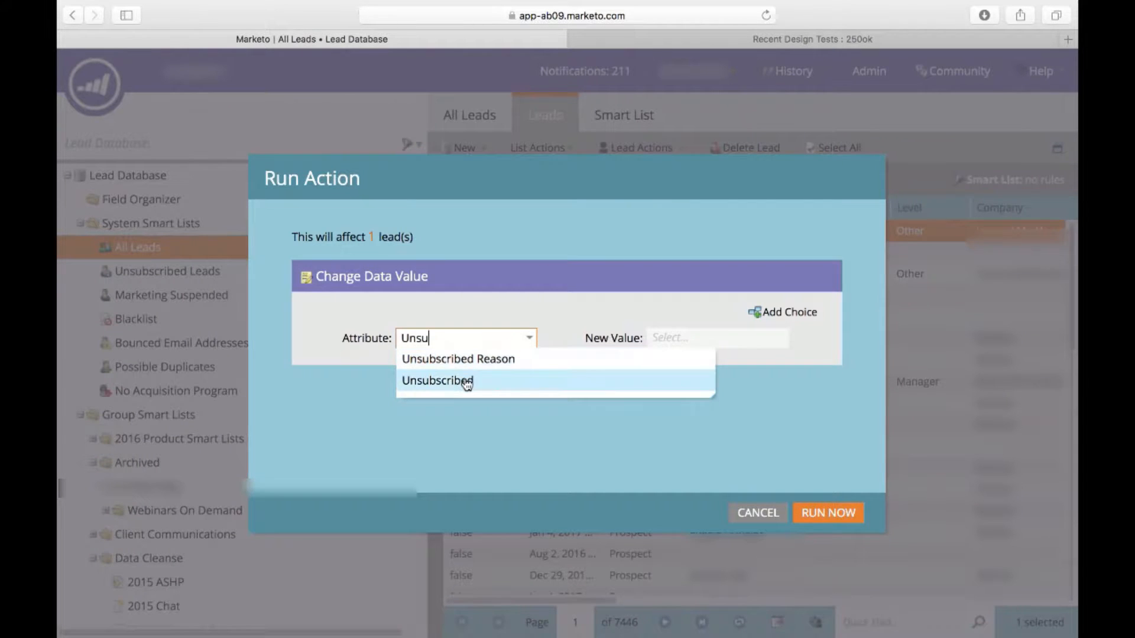
click(438, 380)
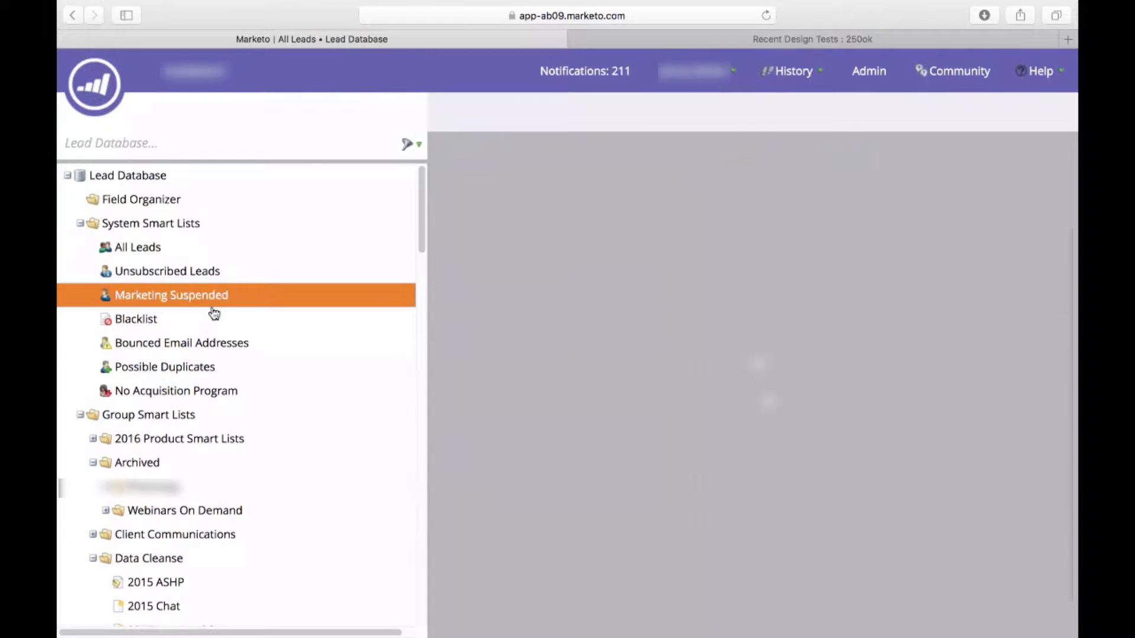
- Review Marketing Suspended, Blacklist, then Bounced Email Addresses (Email Invalid is true)
click(172, 295)
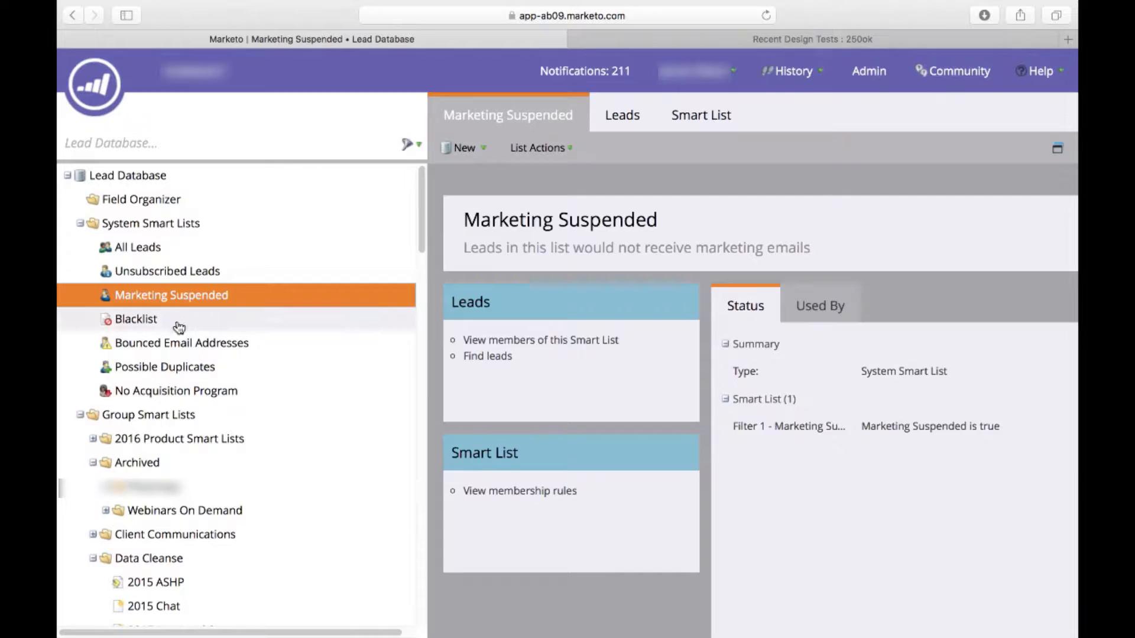
click(135, 319)
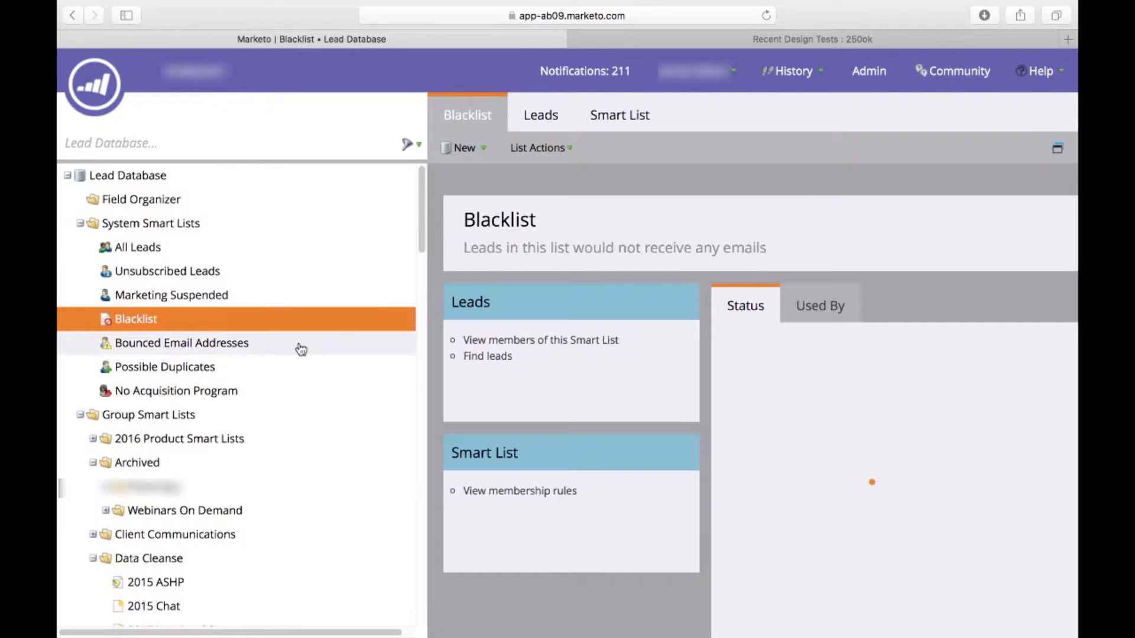
click(745, 305)
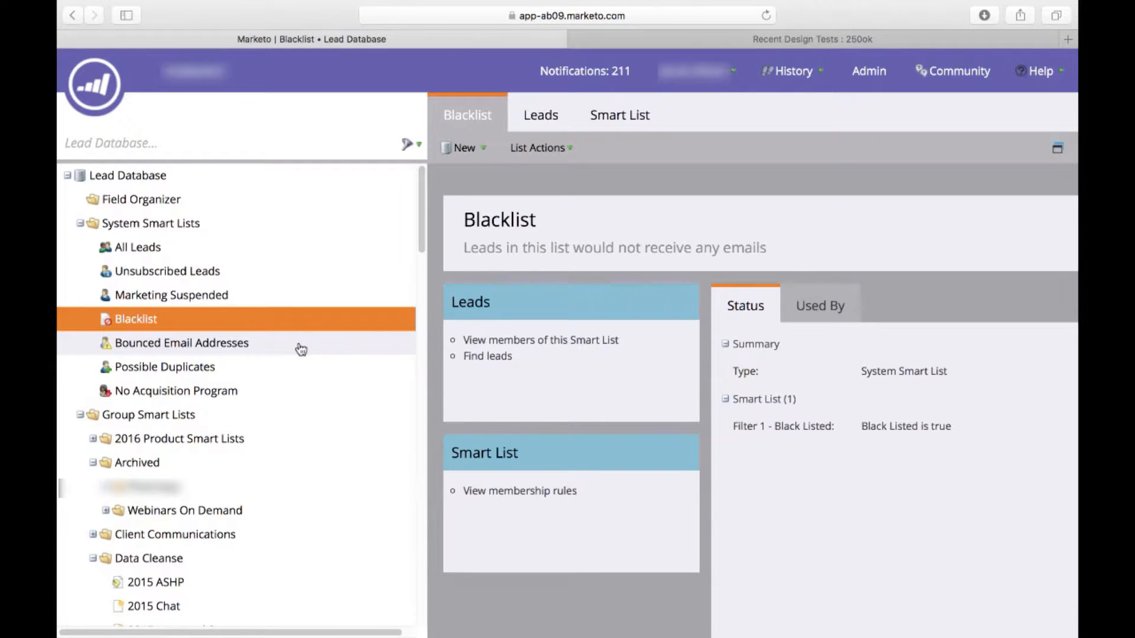
click(182, 343)
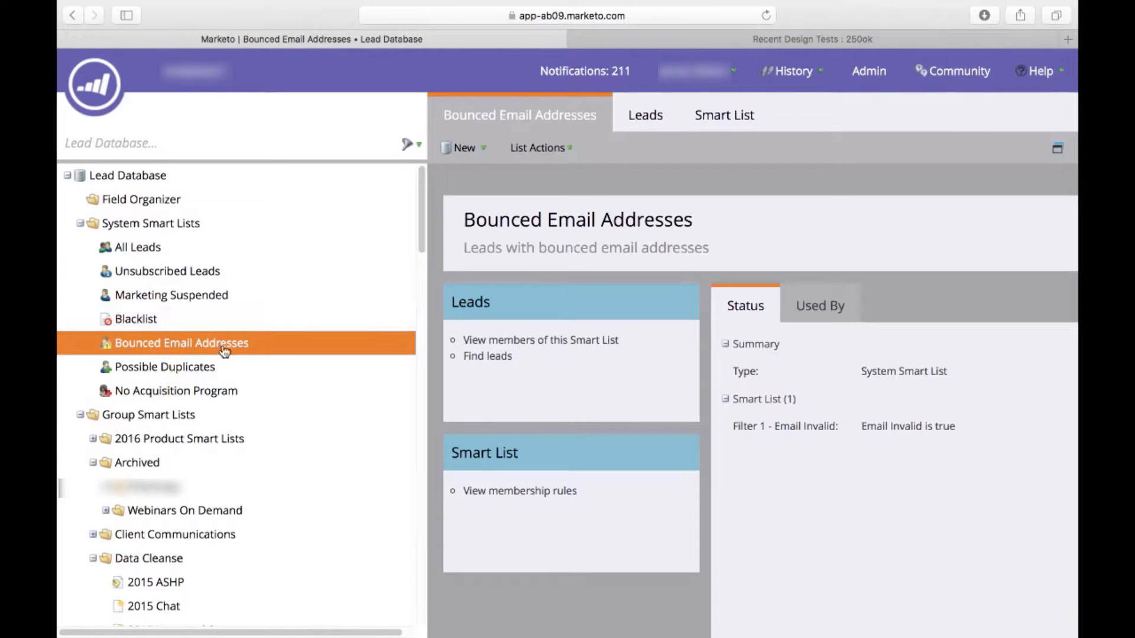
- Review Possible Duplicates, then No Acquisition Program (Acquisition Program Name is empty)
click(168, 367)
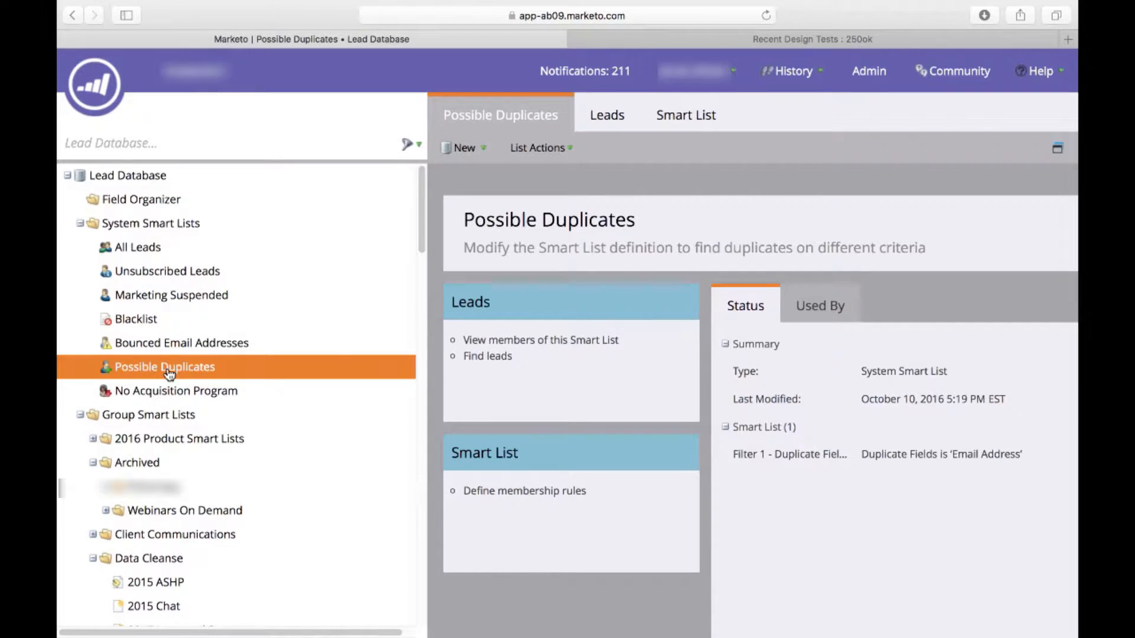
mouse_move(252, 413)
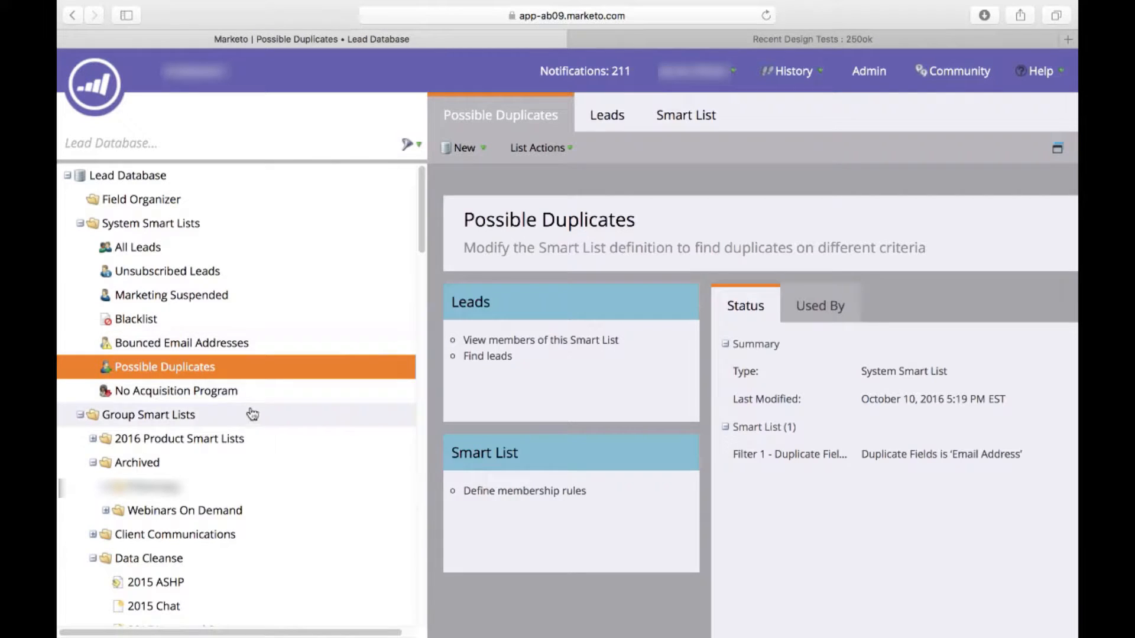
click(177, 390)
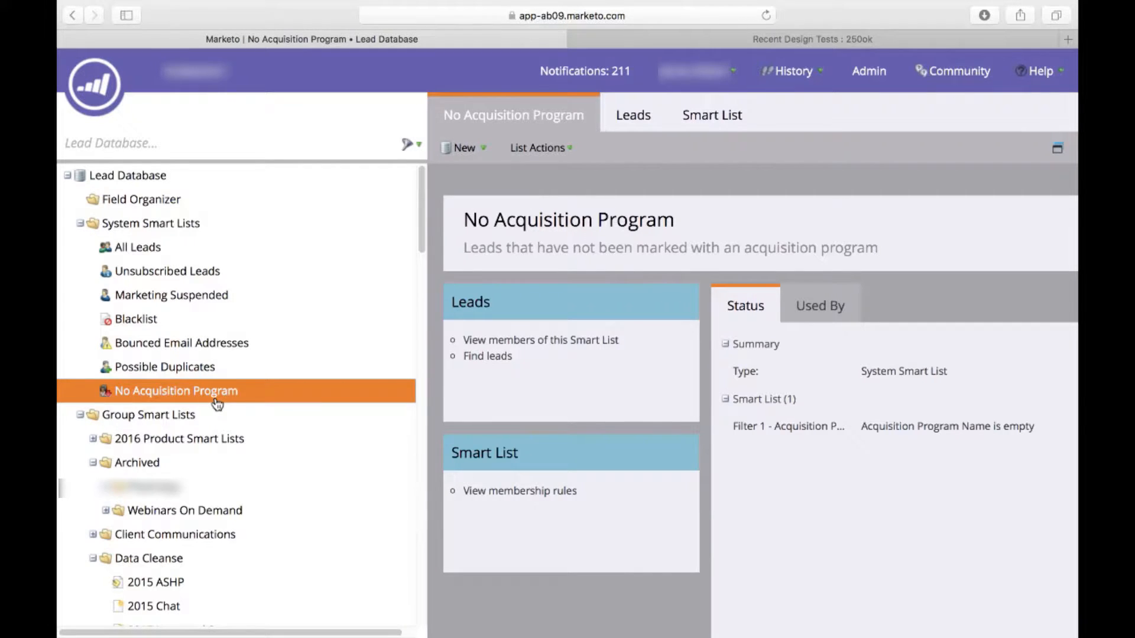
mouse_move(236, 416)
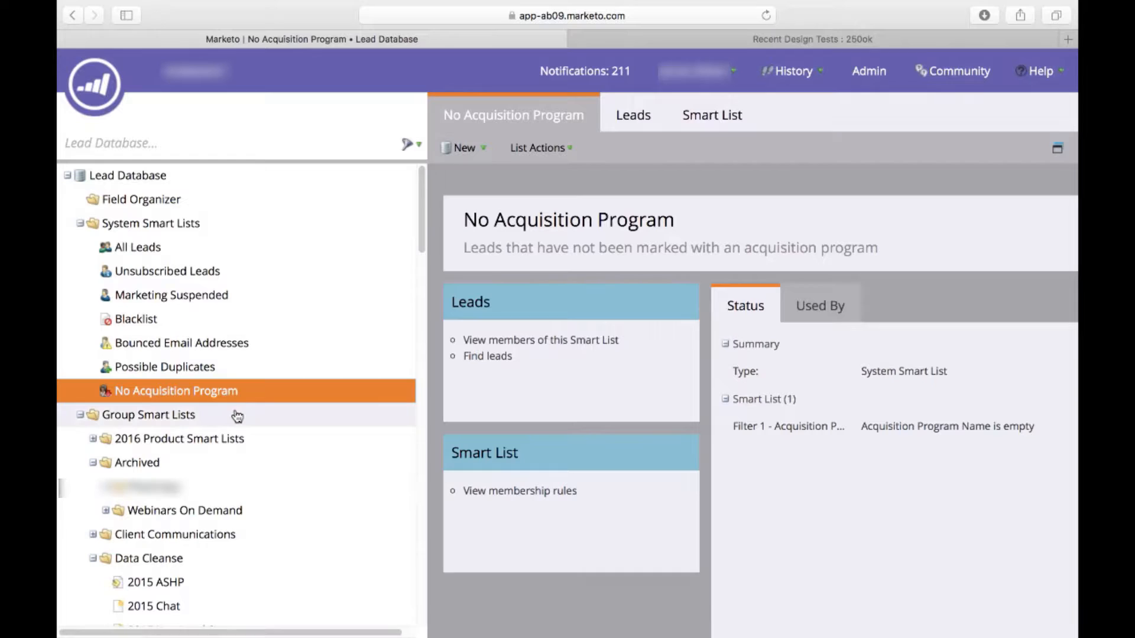
mouse_move(87, 352)
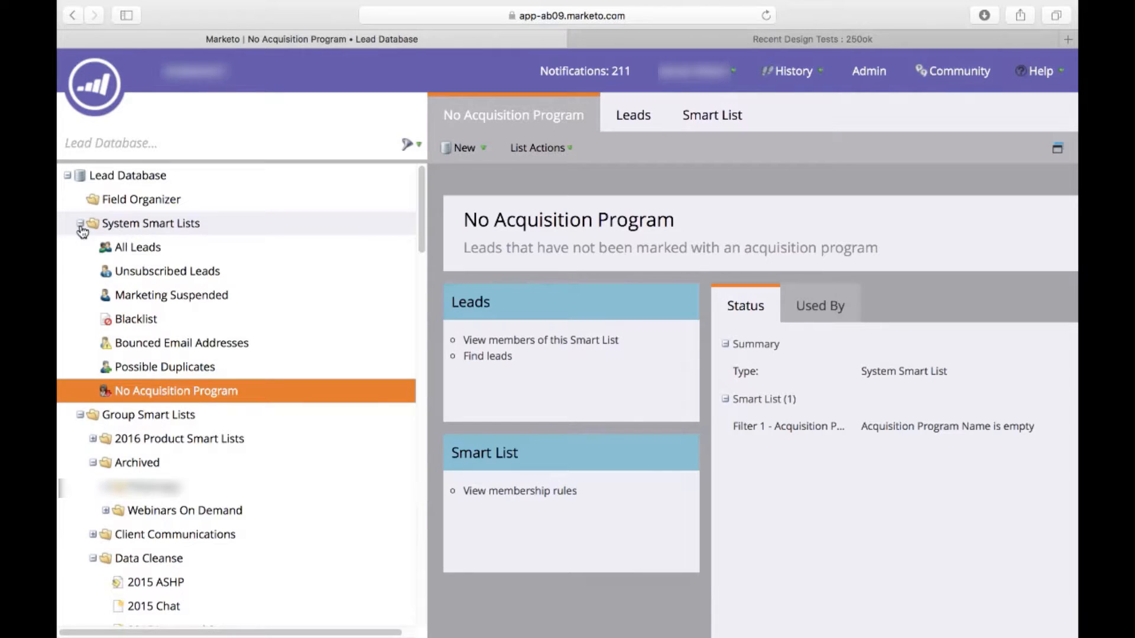
- Collapse System Smart Lists and show the Has Not Engaged in 1 Year Email or Clicked operational list
click(80, 224)
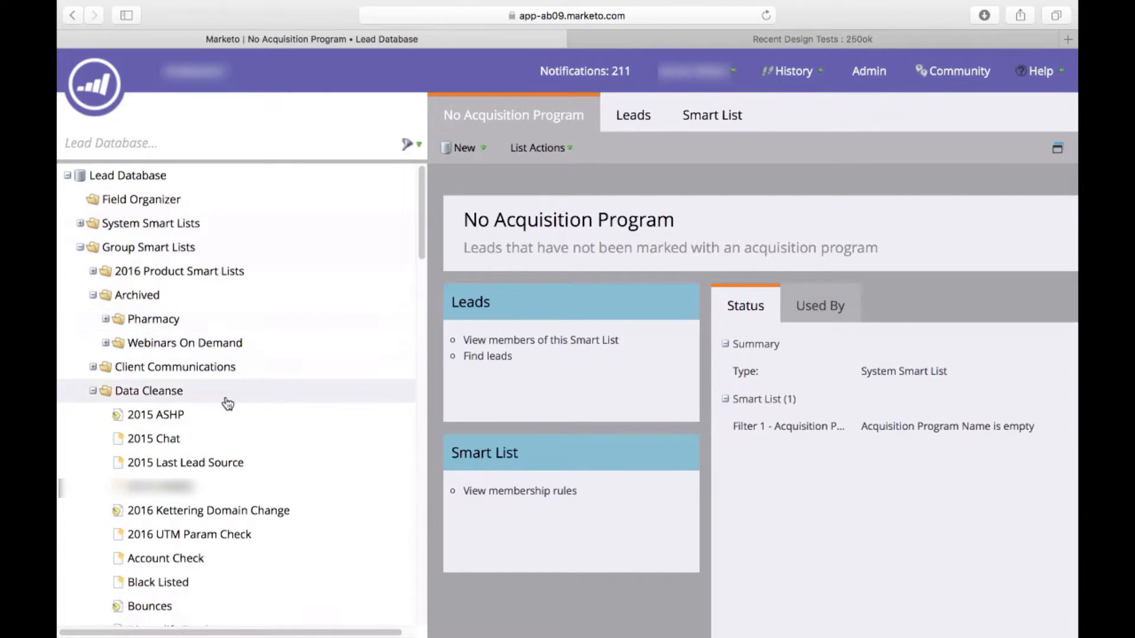
mouse_move(426, 231)
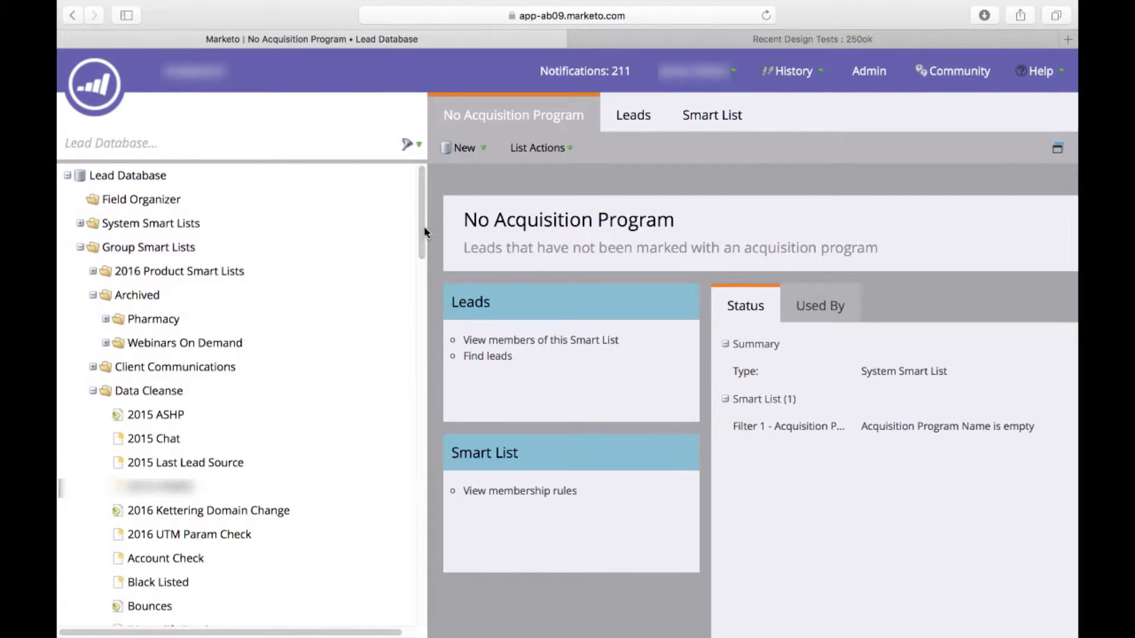
scroll(down, 3)
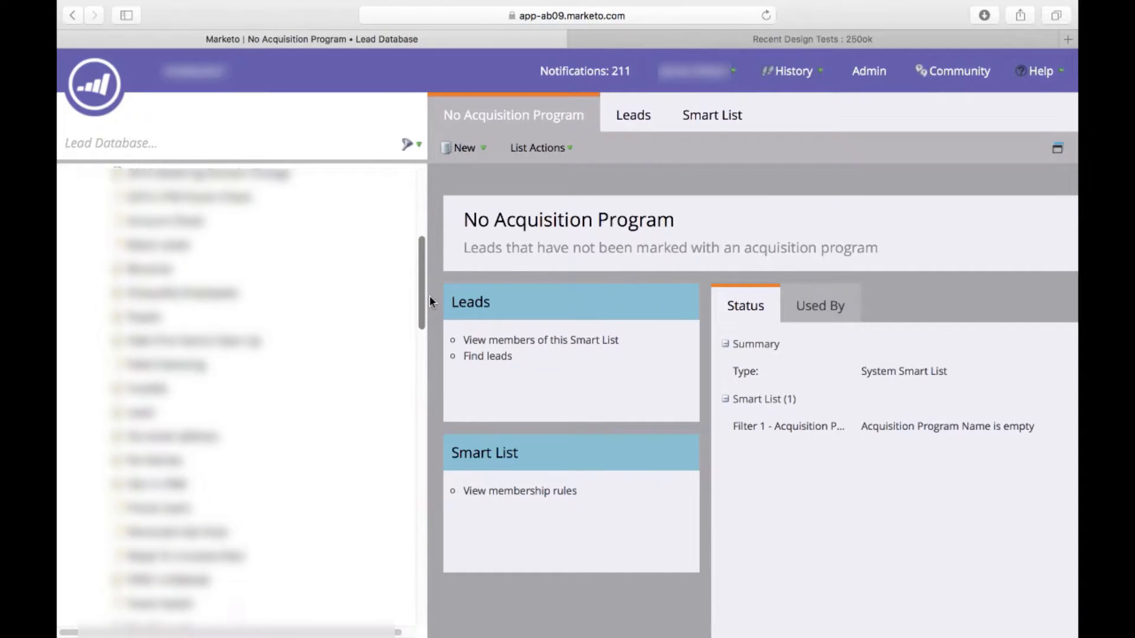
scroll(down, 3)
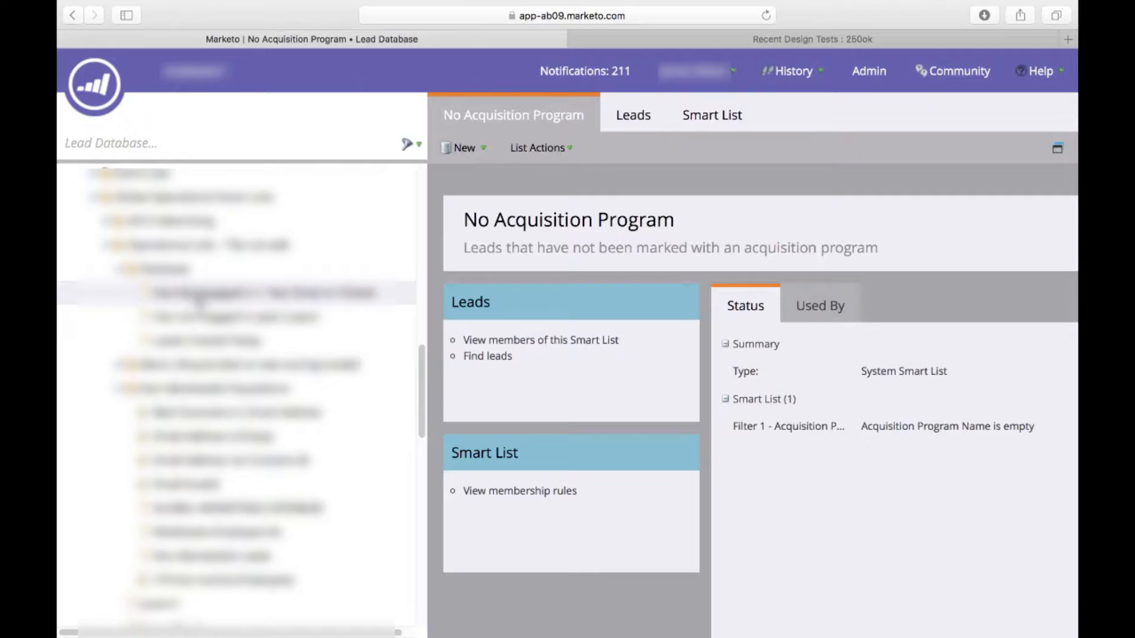
click(235, 293)
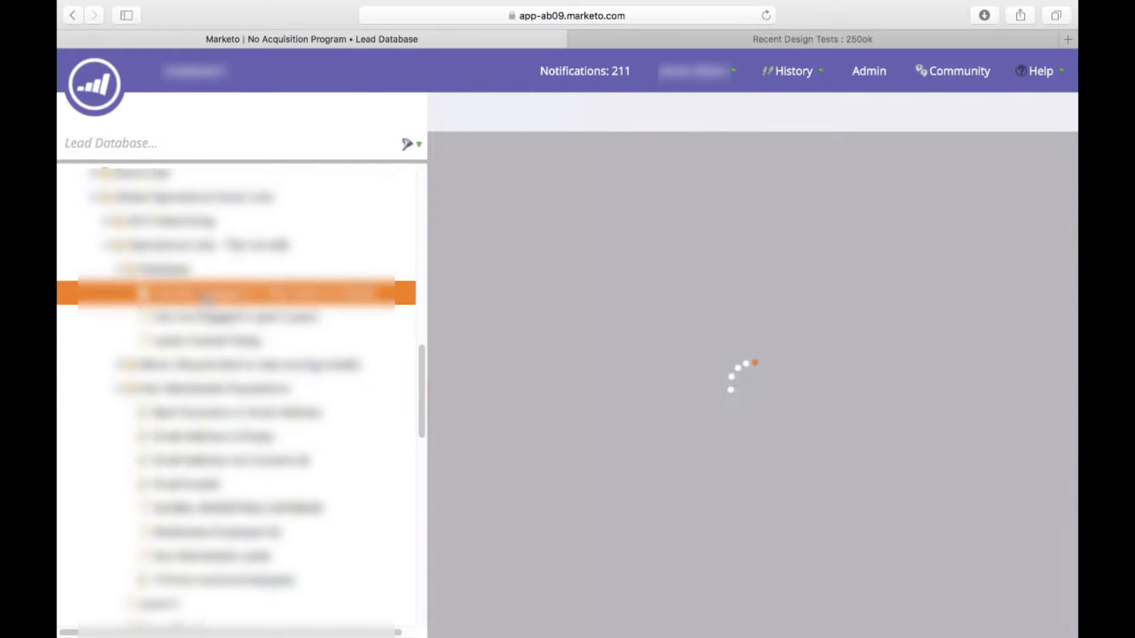
click(235, 293)
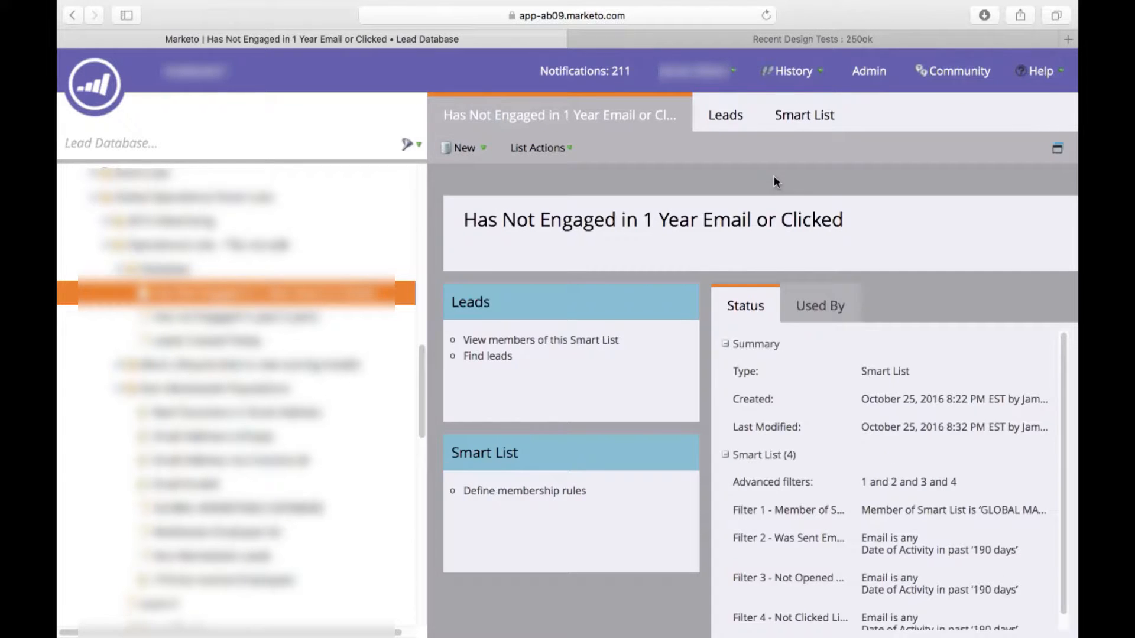
mouse_move(730, 121)
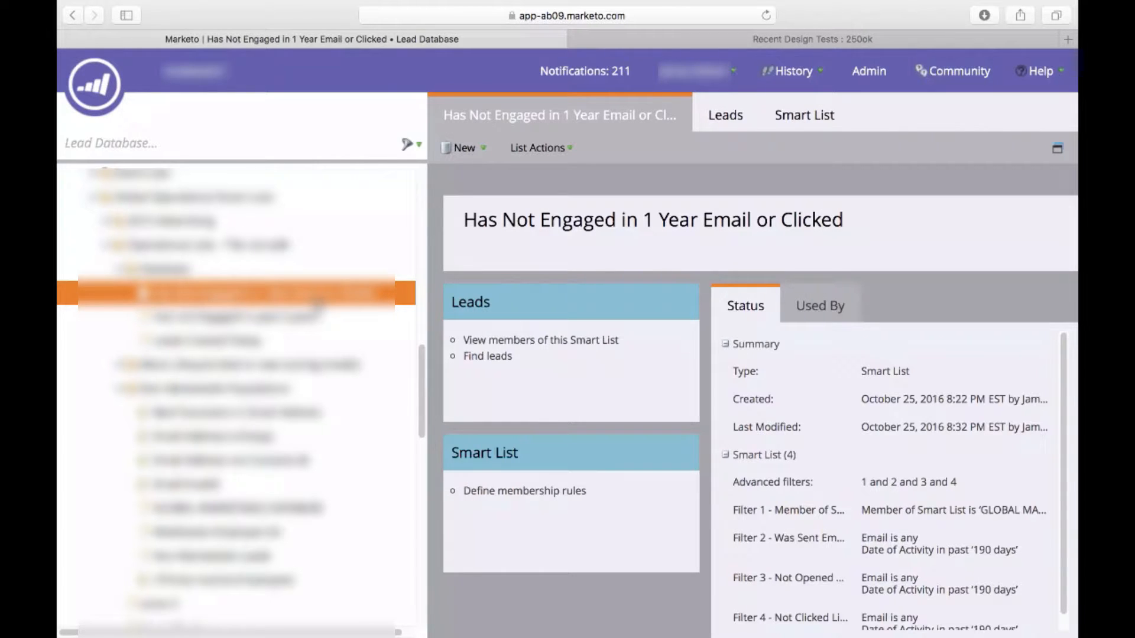
mouse_move(728, 128)
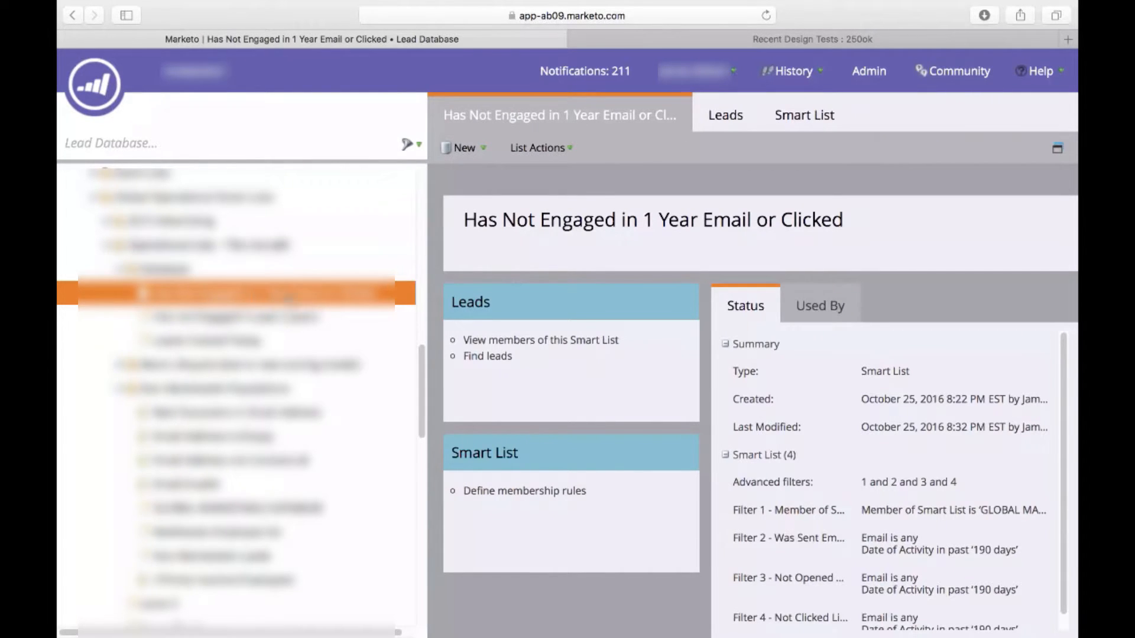
mouse_move(805, 122)
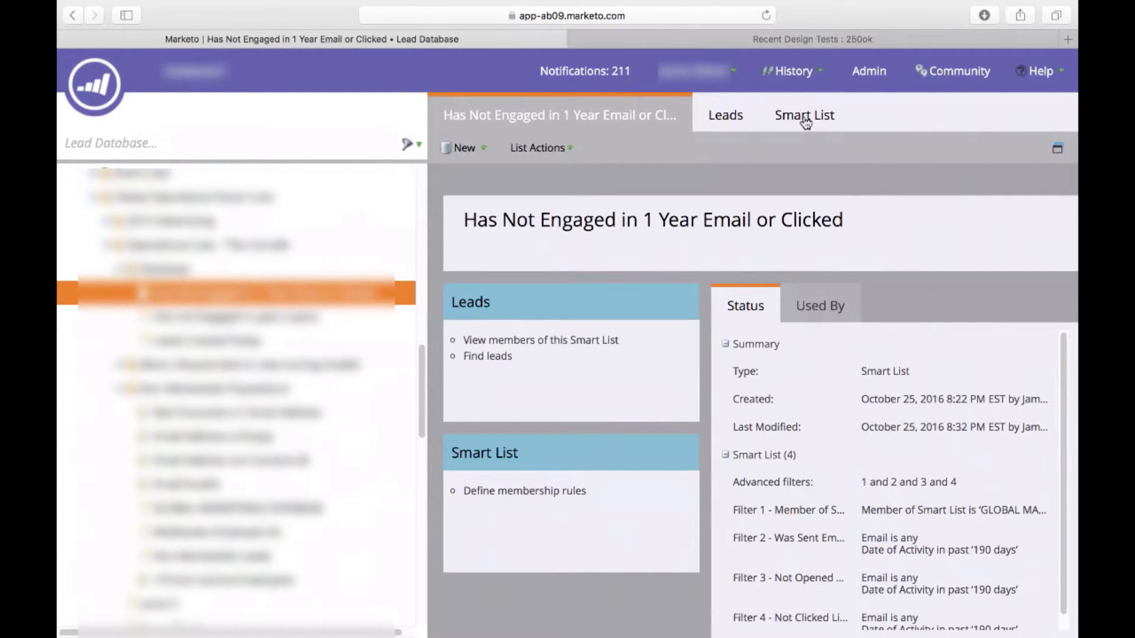
- Review the four filter rules, including Not Opened and Not Clicked over 190 days
click(804, 115)
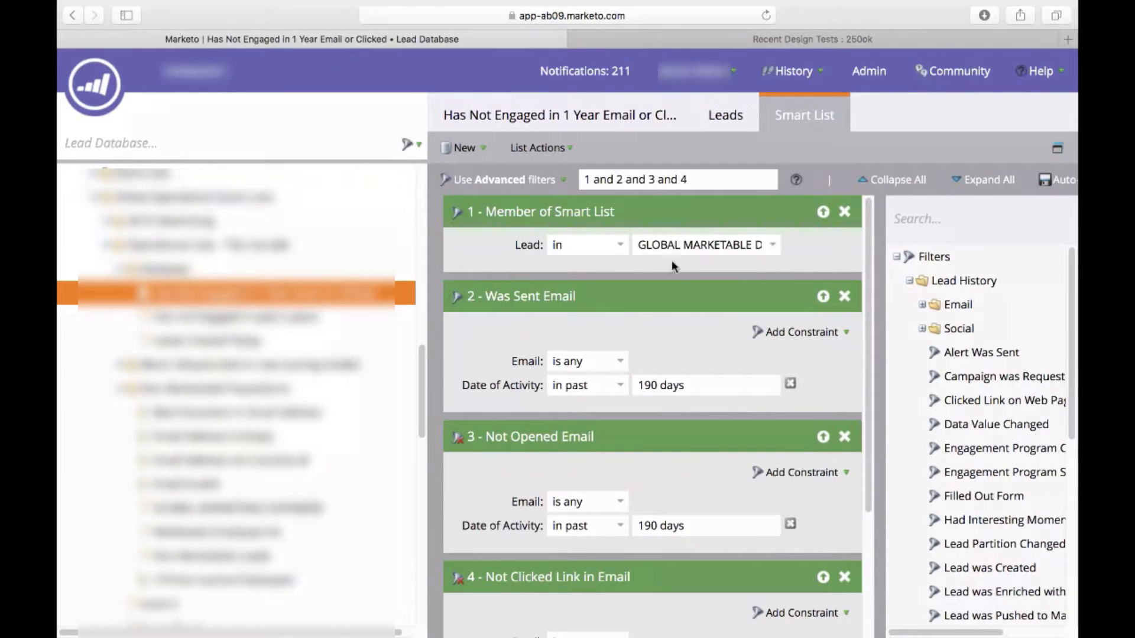
mouse_move(613, 334)
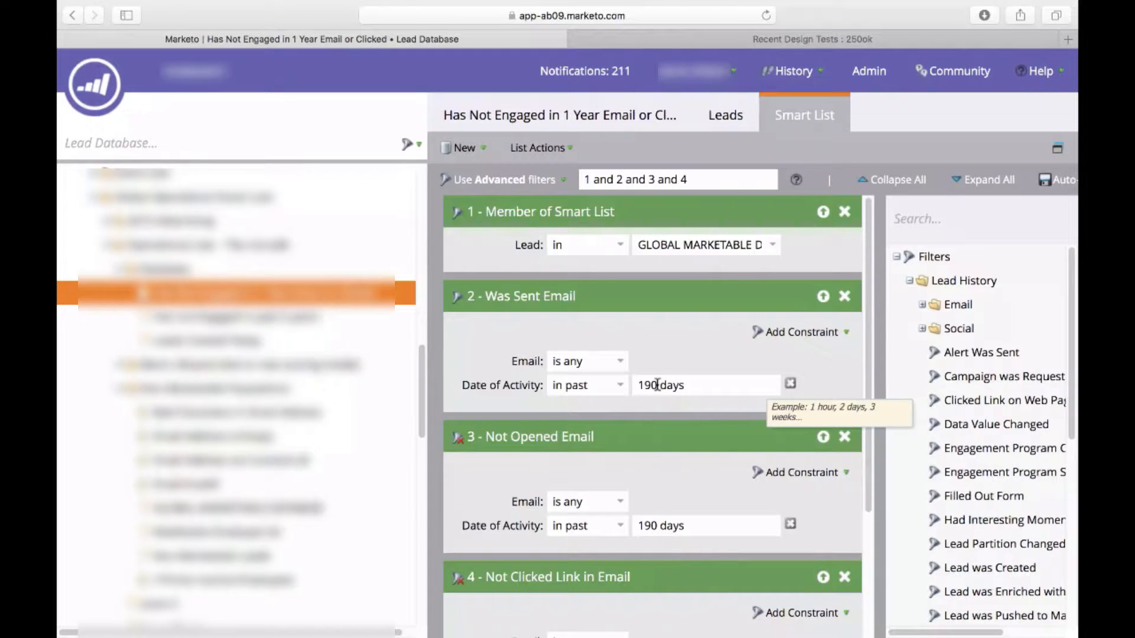
mouse_move(706, 345)
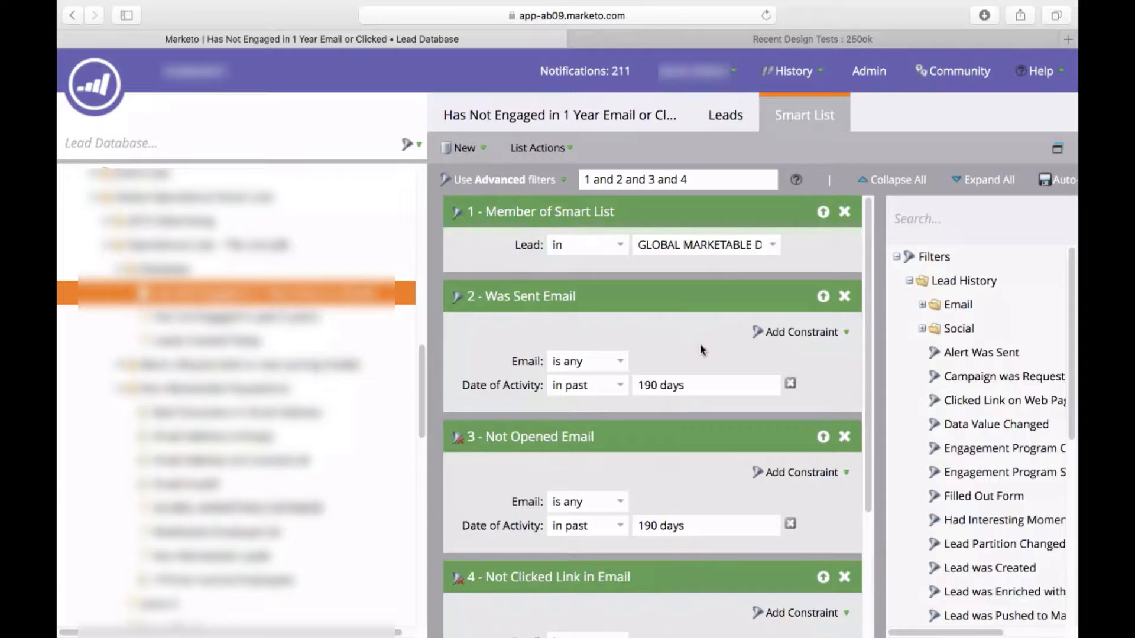
mouse_move(871, 252)
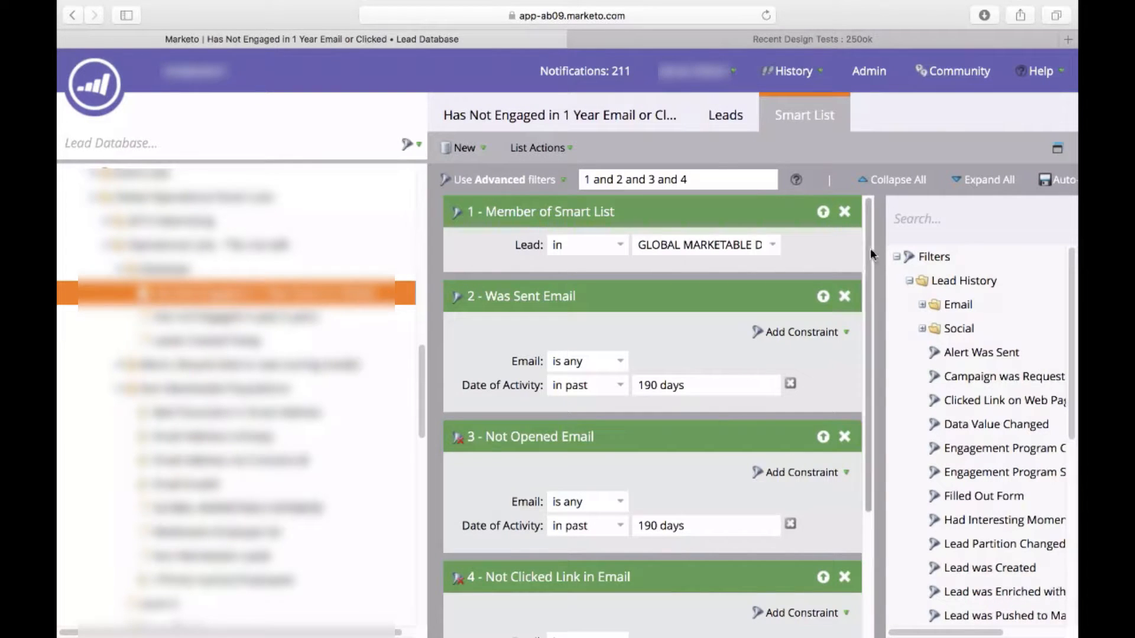
scroll(down, 3)
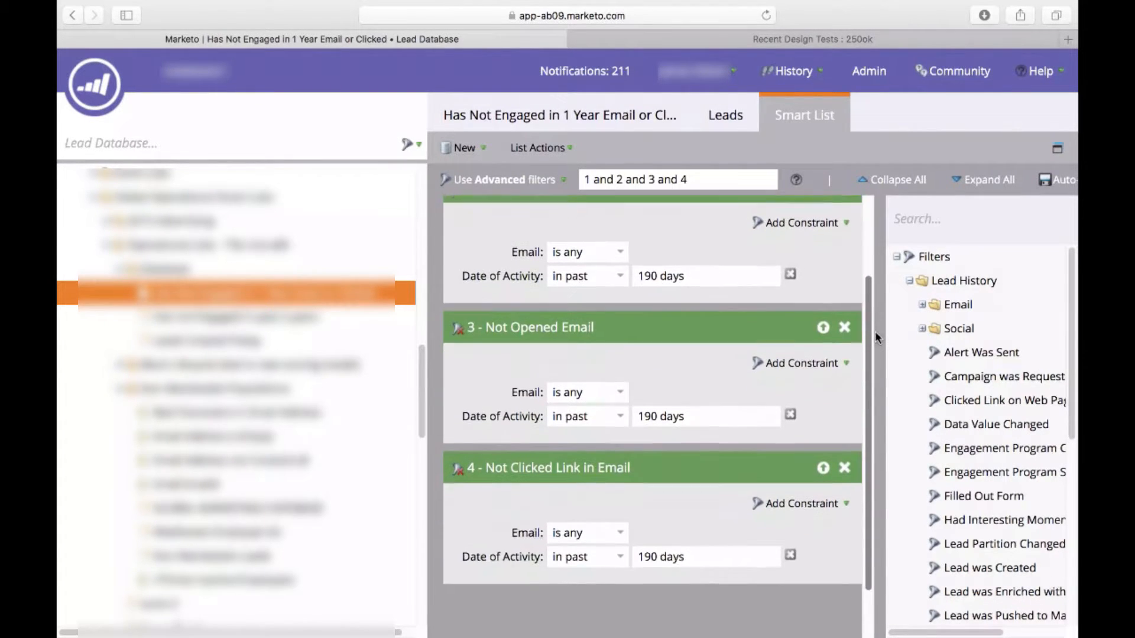
scroll(down, 3)
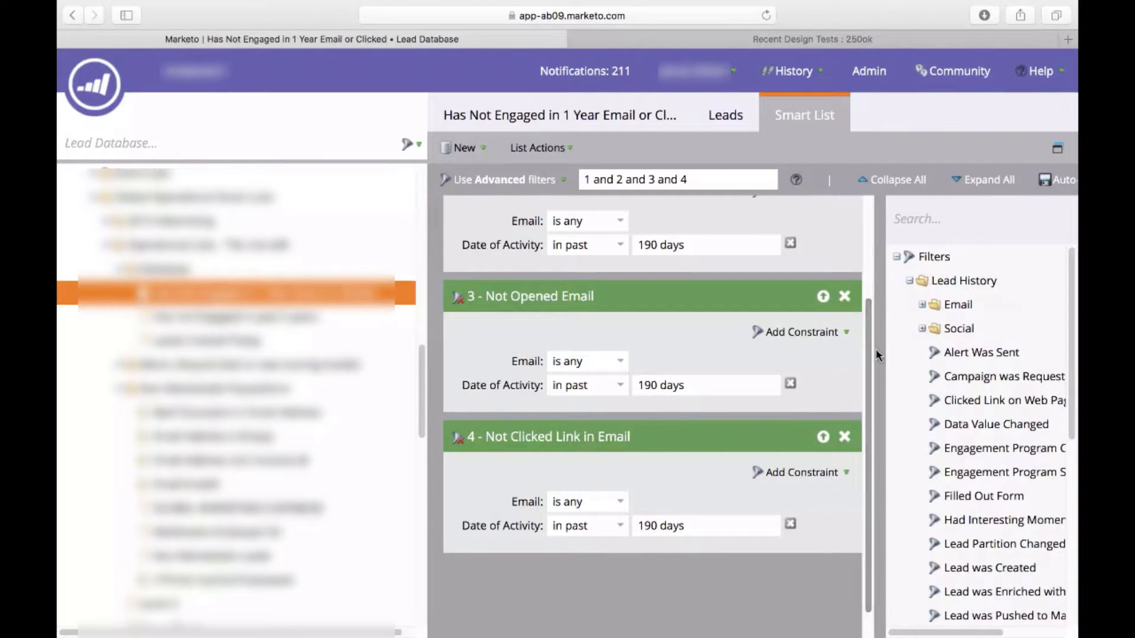
mouse_move(580, 312)
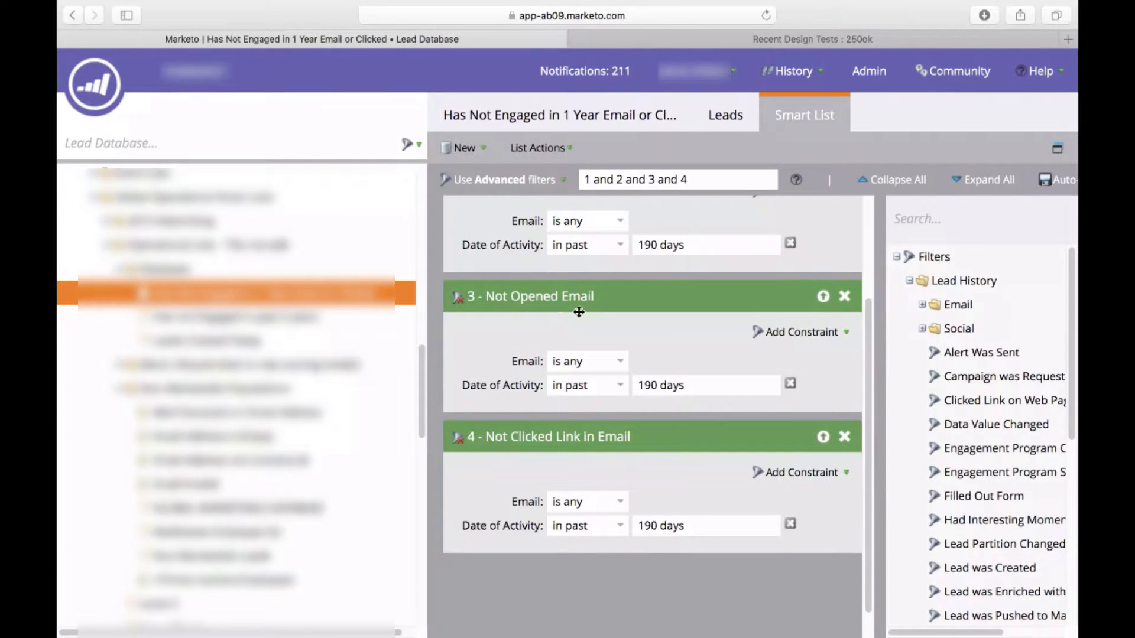
mouse_move(535, 467)
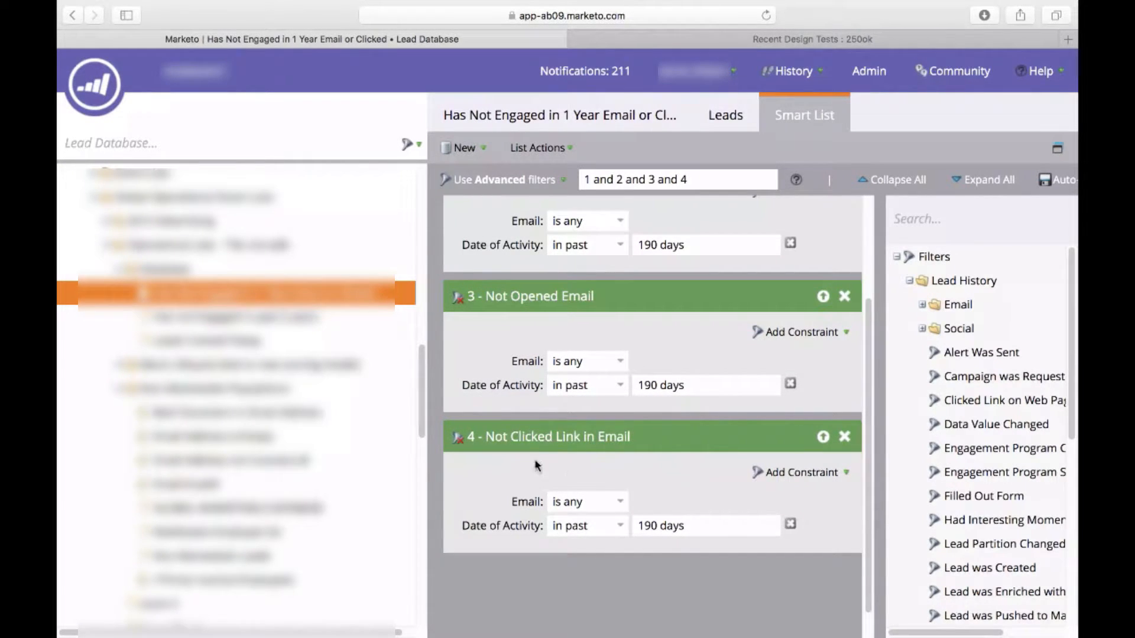
mouse_move(598, 300)
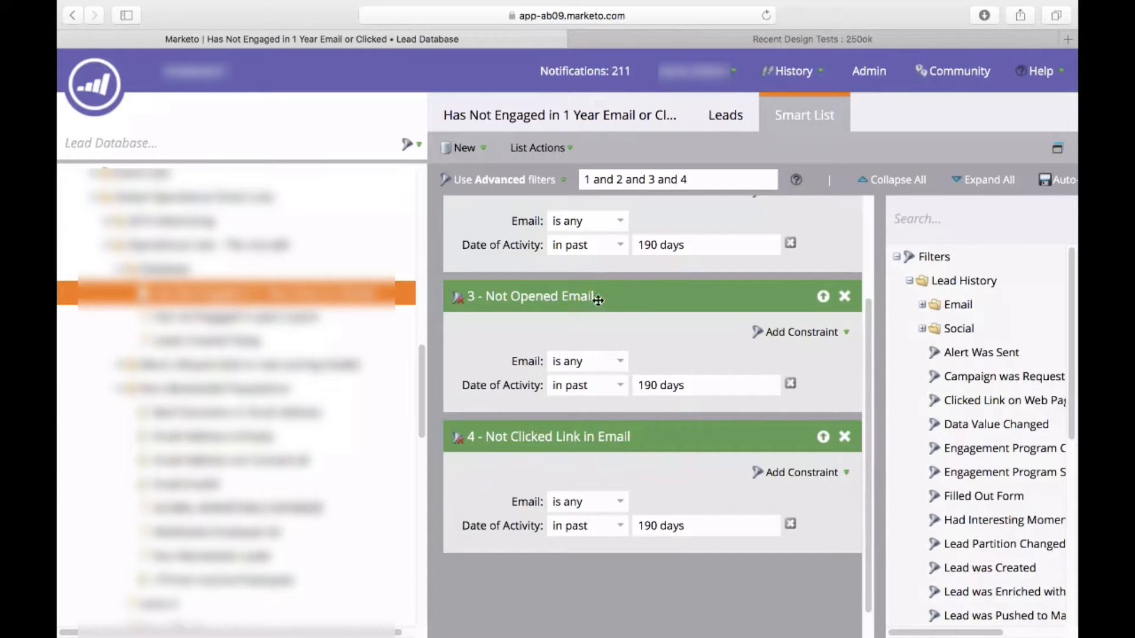
click(504, 179)
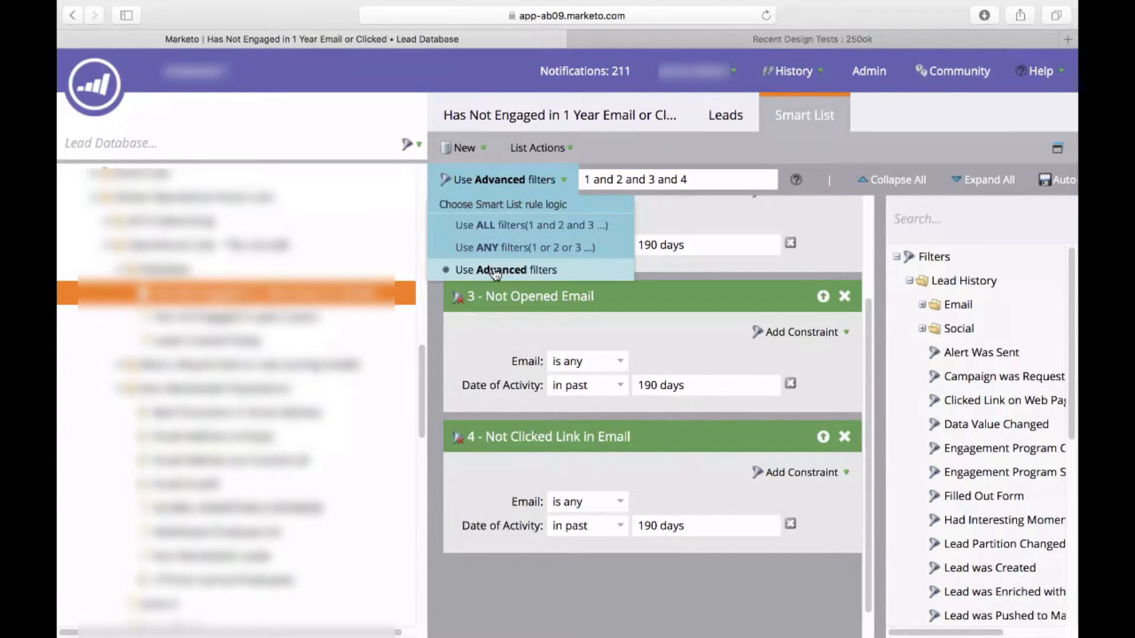
click(506, 269)
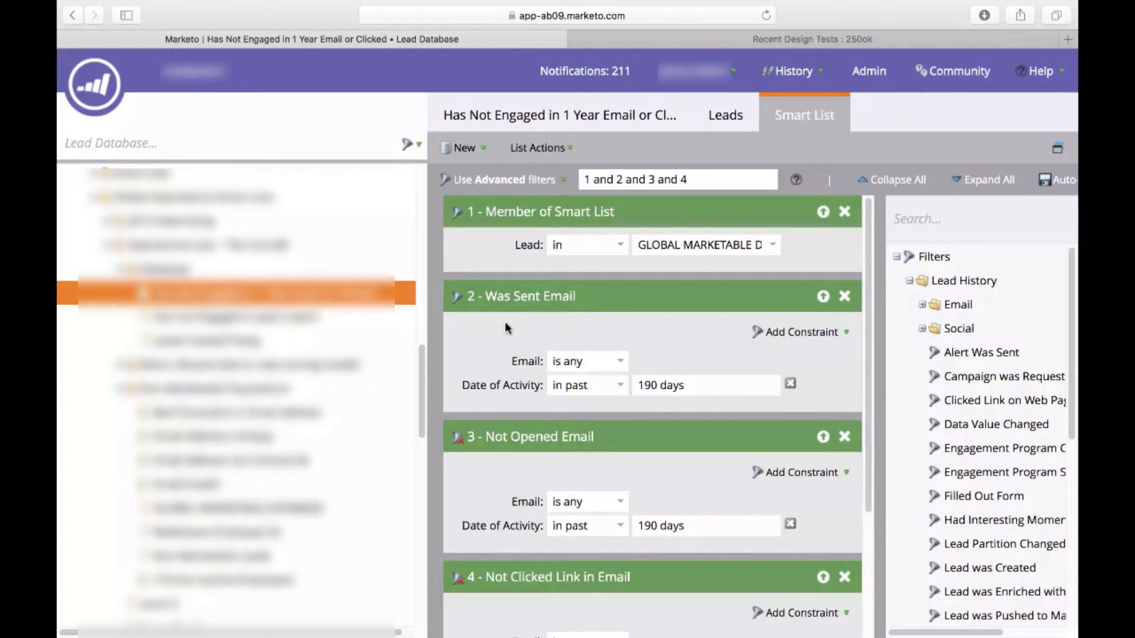
scroll(down, 3)
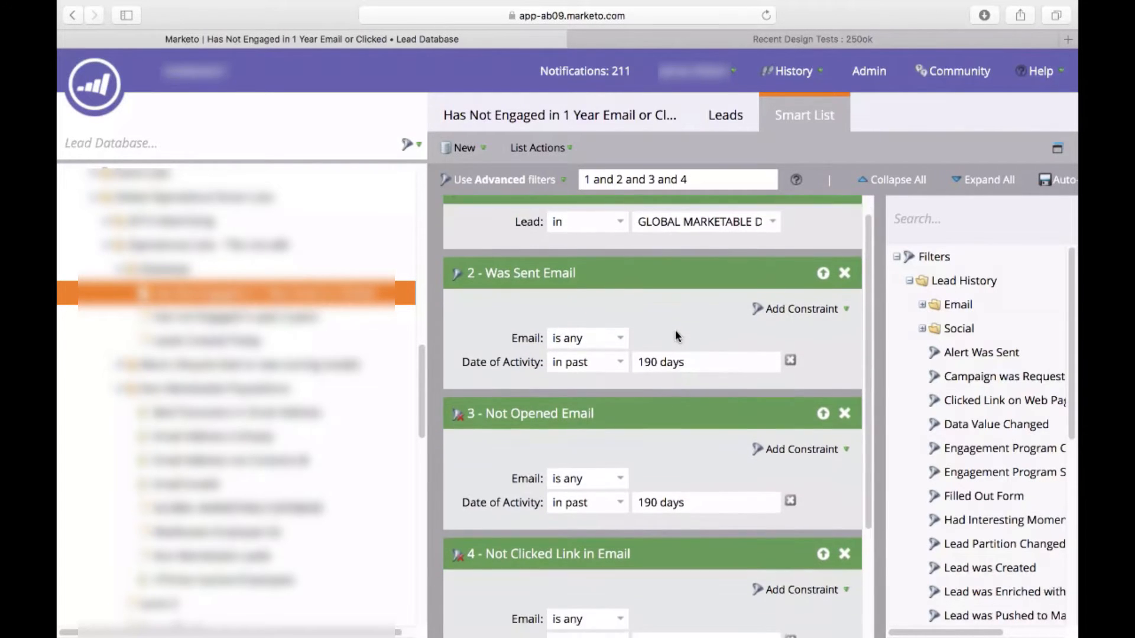
scroll(down, 3)
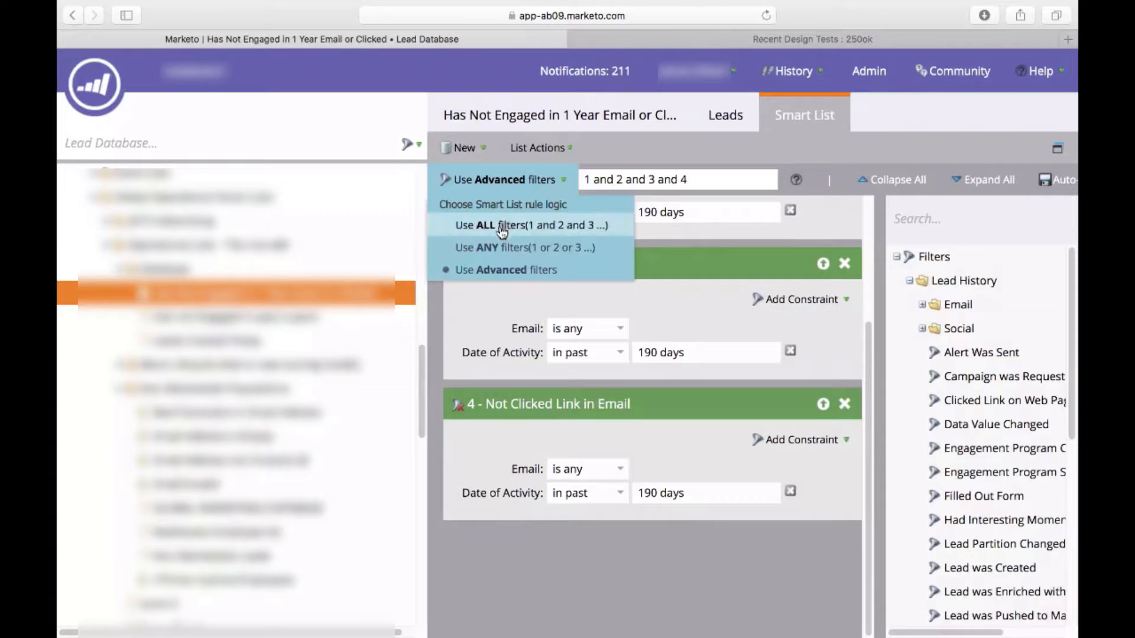
mouse_move(598, 225)
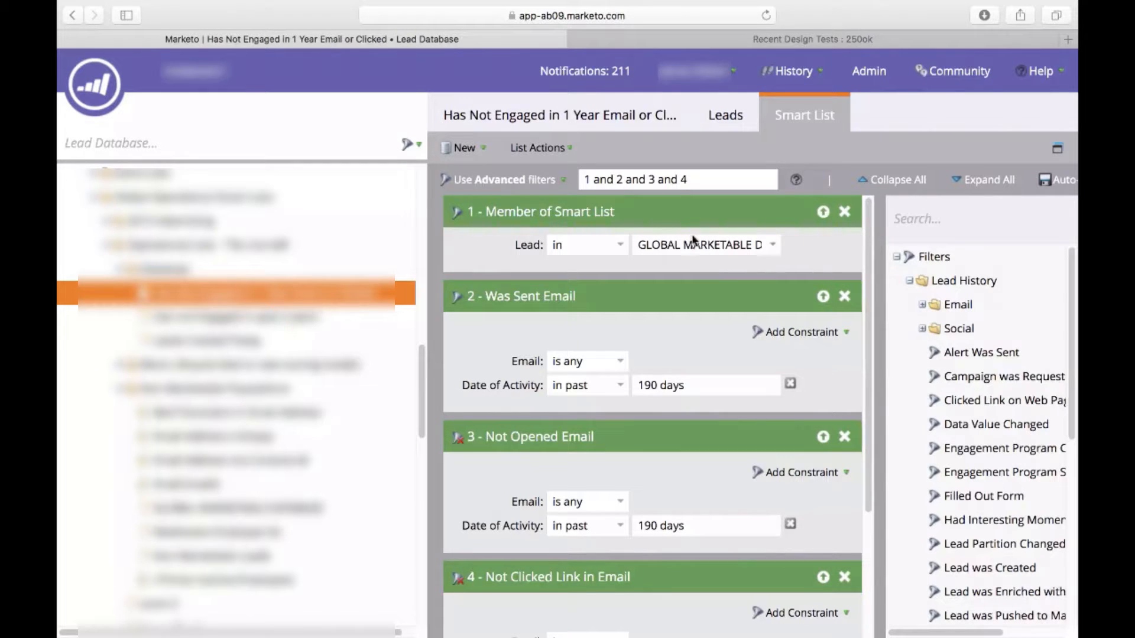
mouse_move(717, 343)
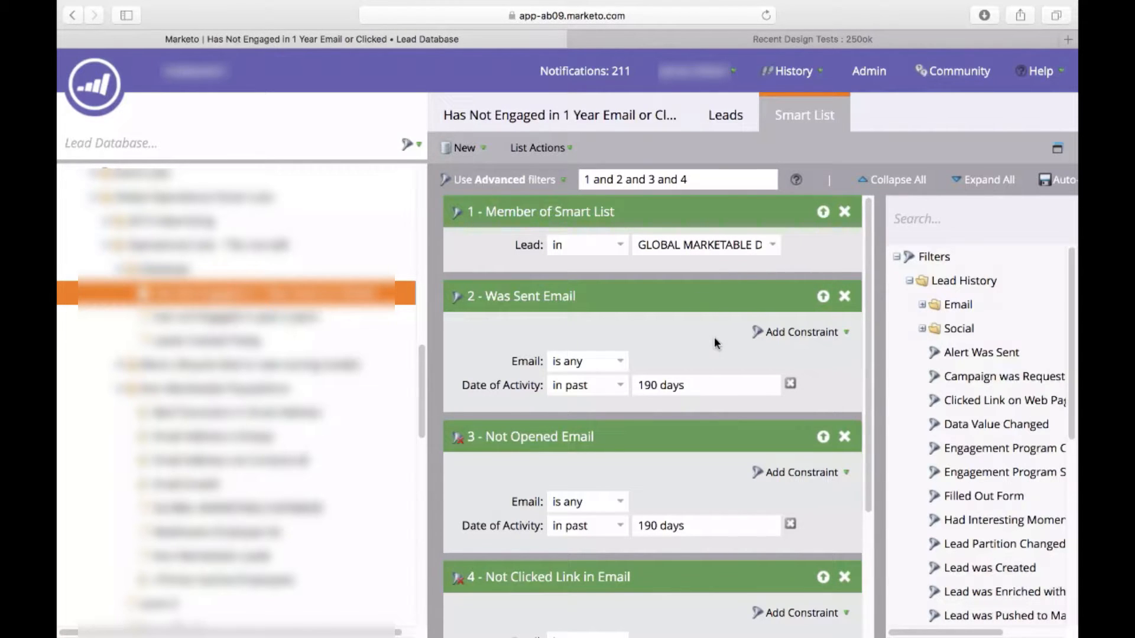
scroll(down, 3)
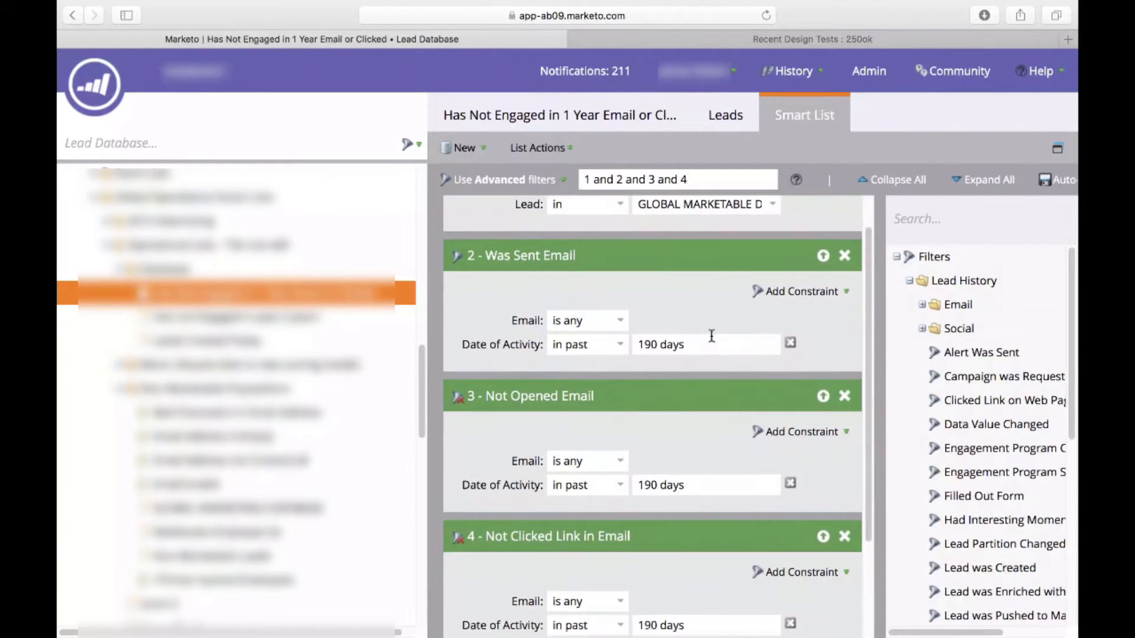
scroll(down, 3)
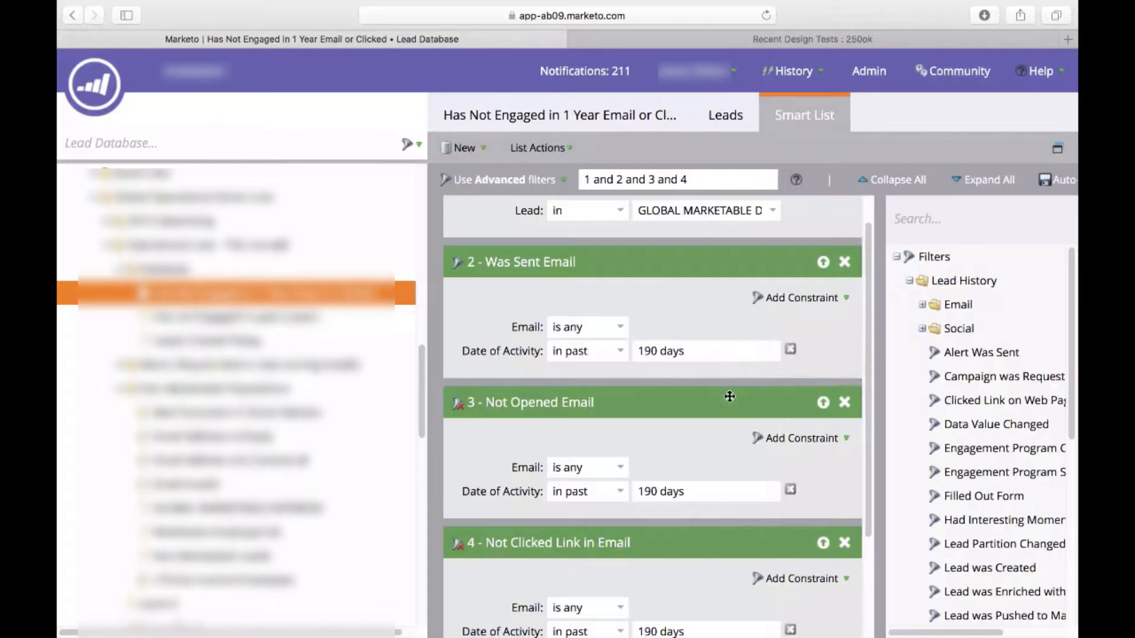
mouse_move(733, 426)
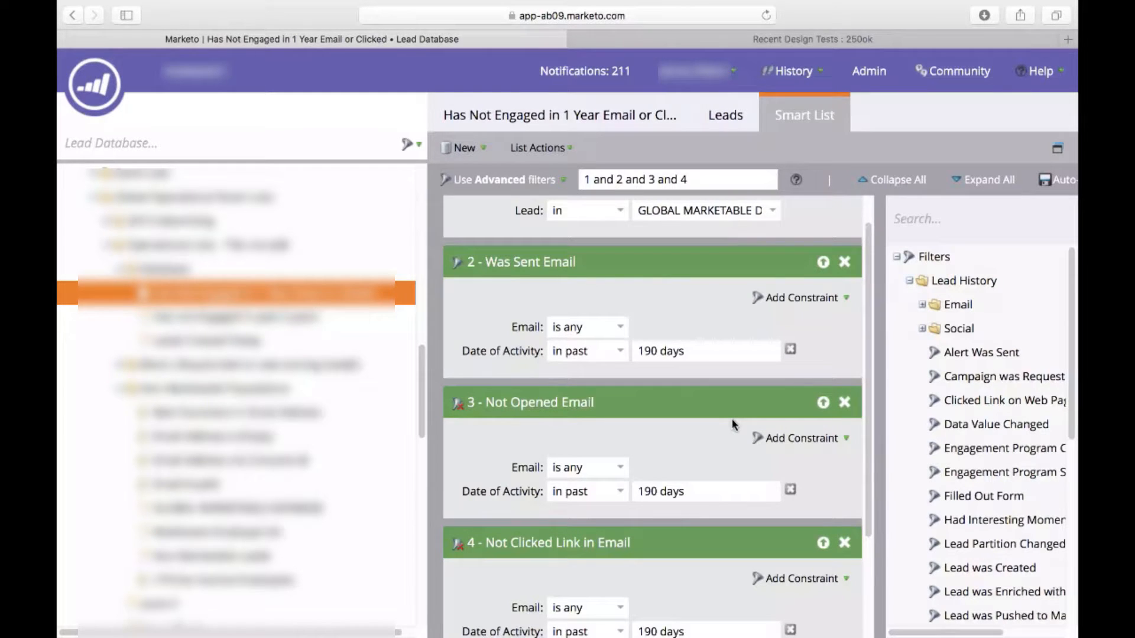
mouse_move(701, 487)
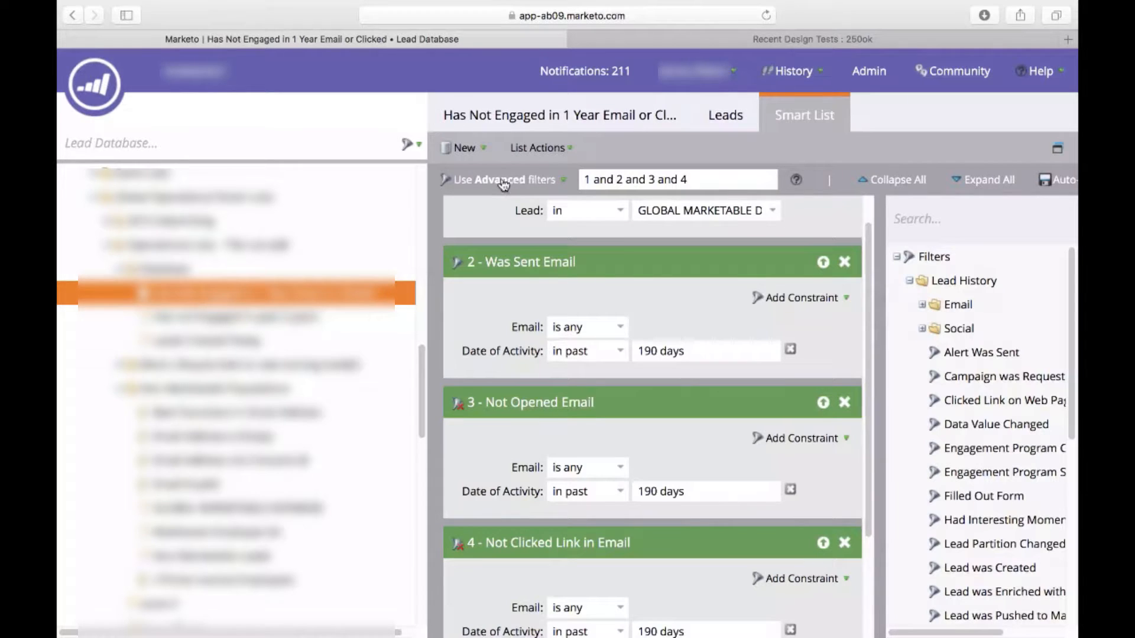
click(589, 180)
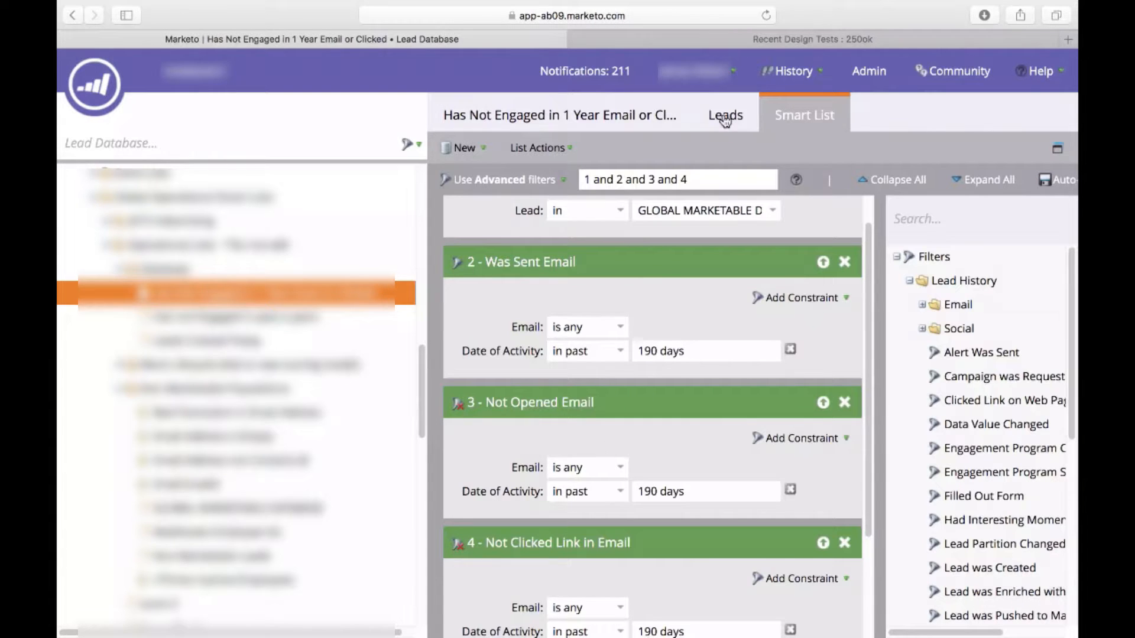
- View this list's leads, then show the Has not Engaged in past 2 years smart list
click(726, 115)
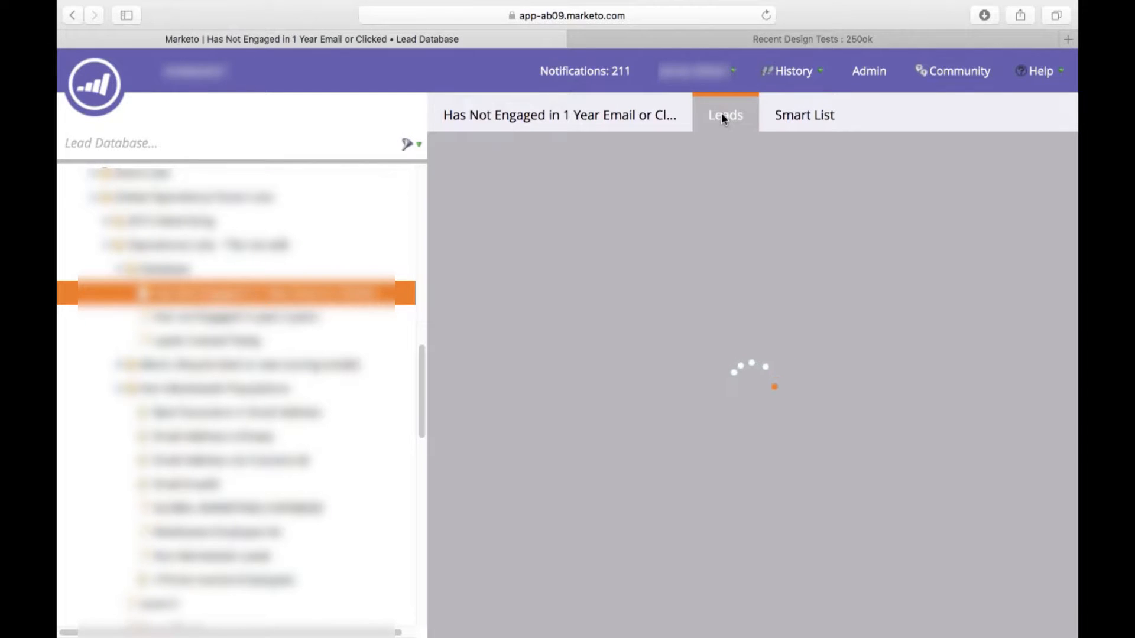
click(725, 115)
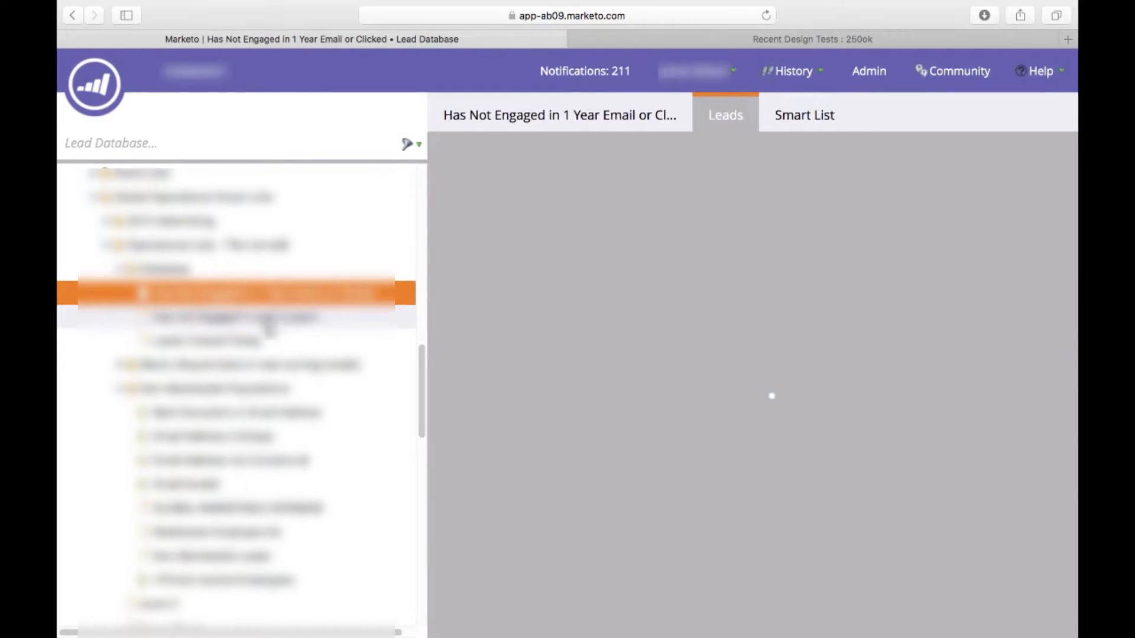
click(239, 318)
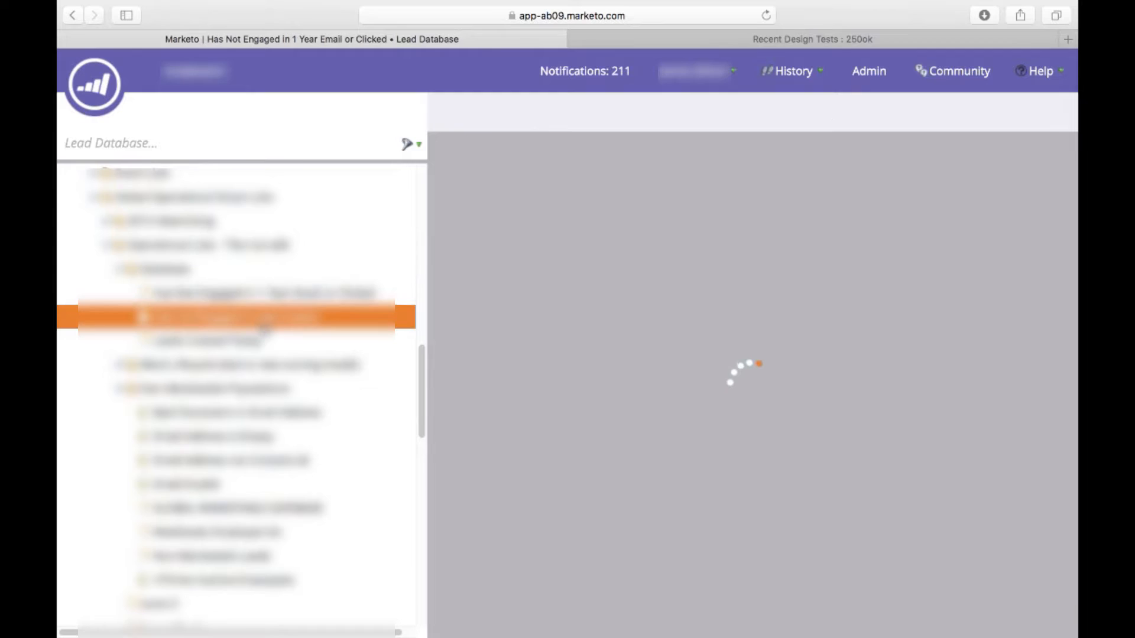
click(235, 320)
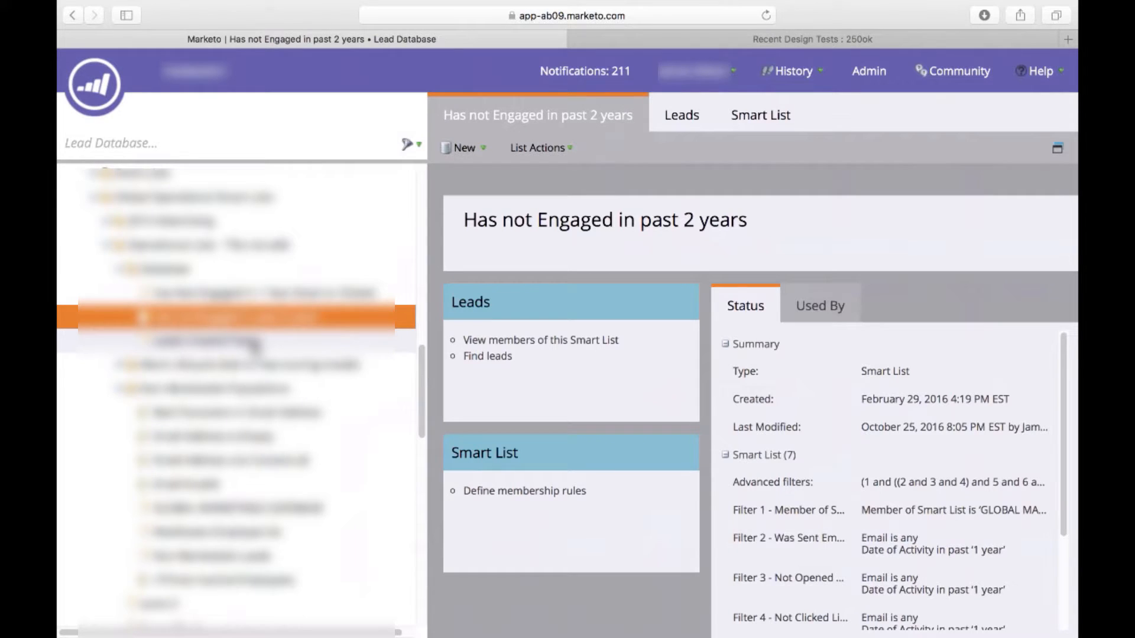
- Set the Lead was Created filter date to 01/4/2017 and view the matching leads
click(217, 340)
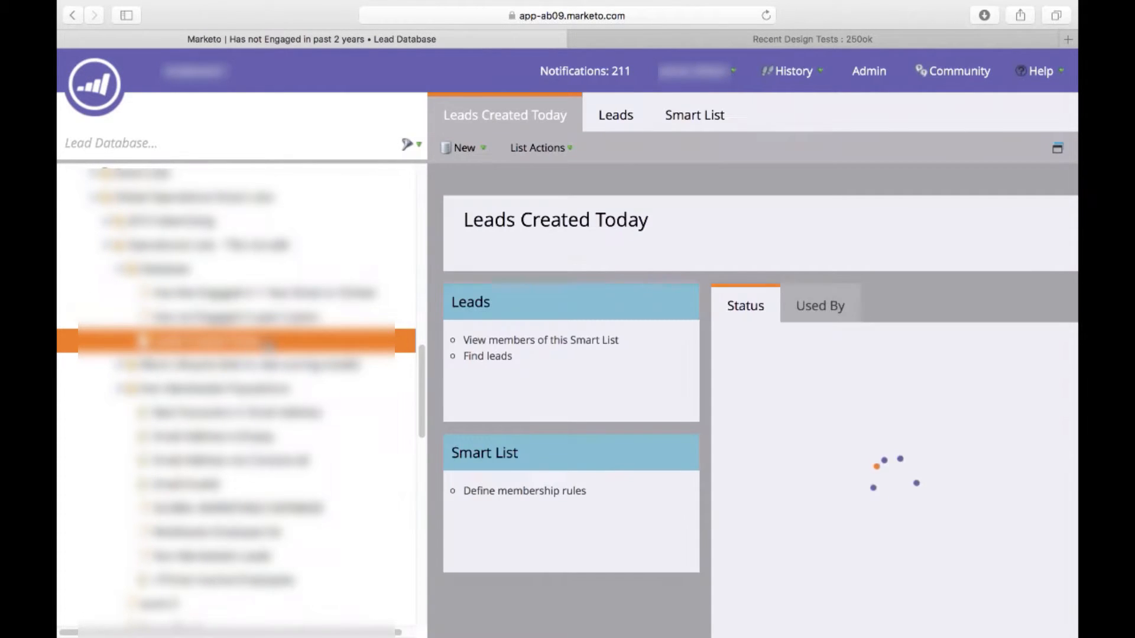
click(695, 114)
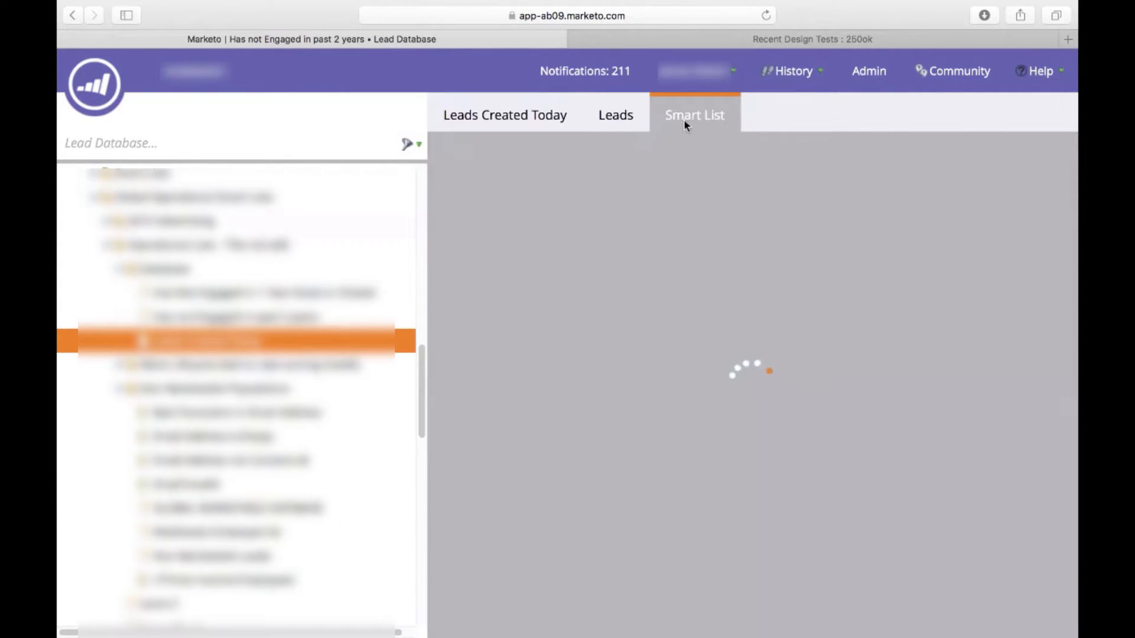
click(696, 114)
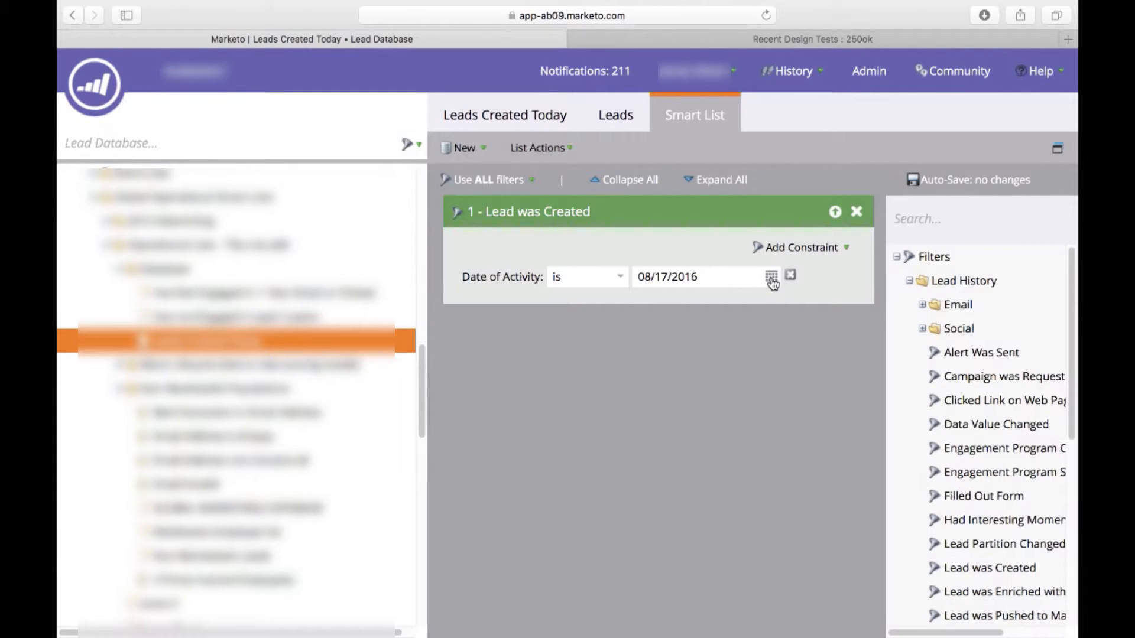
click(771, 277)
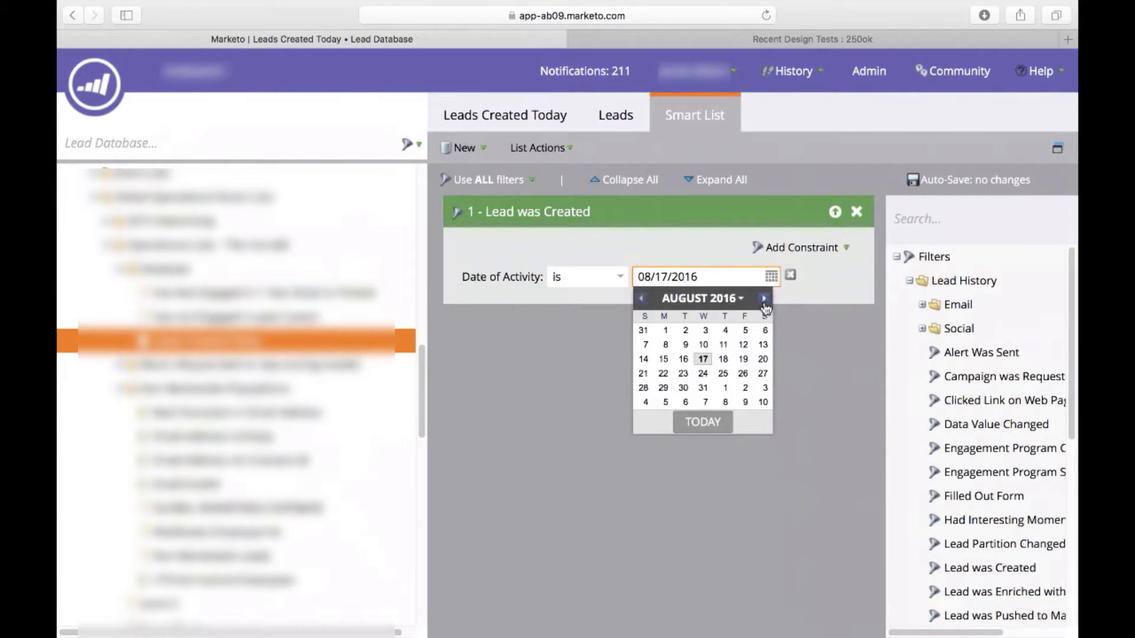
click(618, 277)
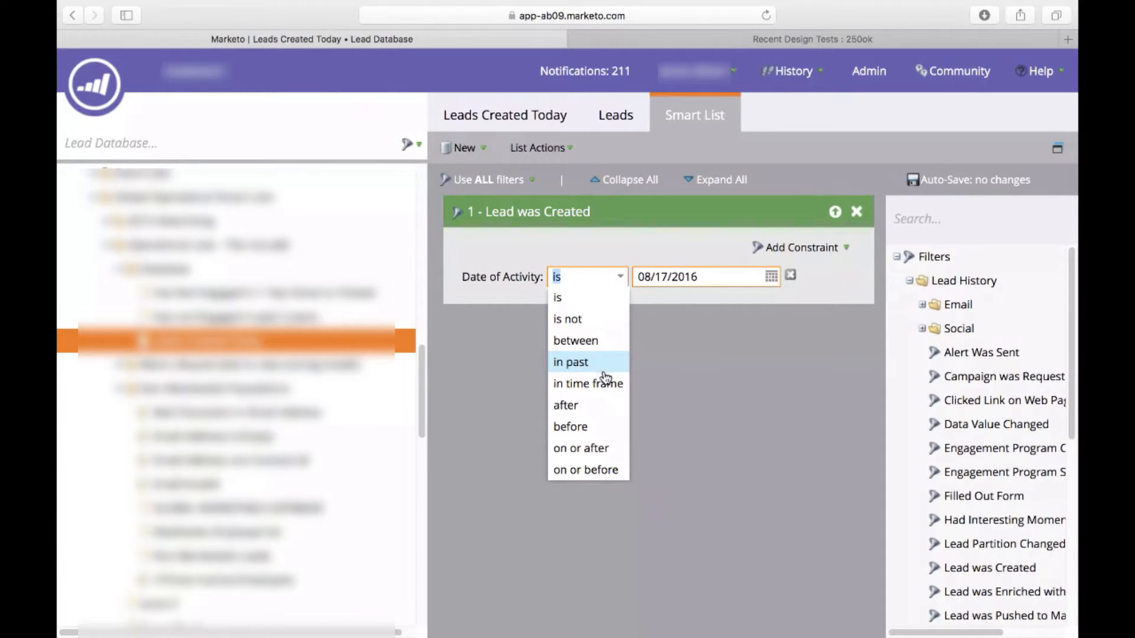
click(557, 298)
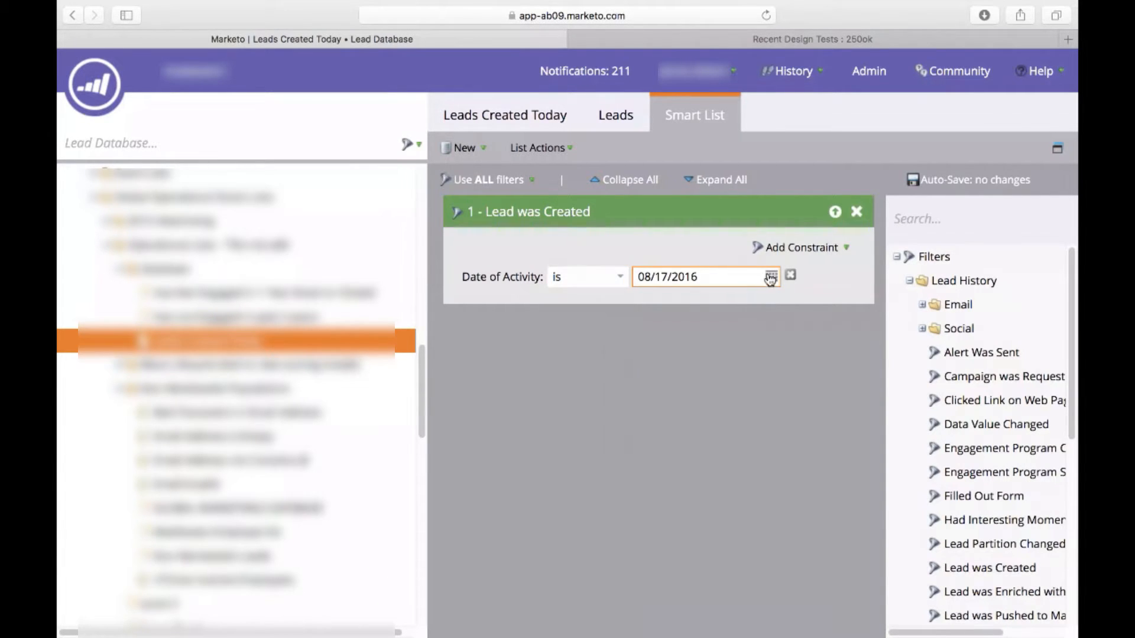
text(01/4/2017)
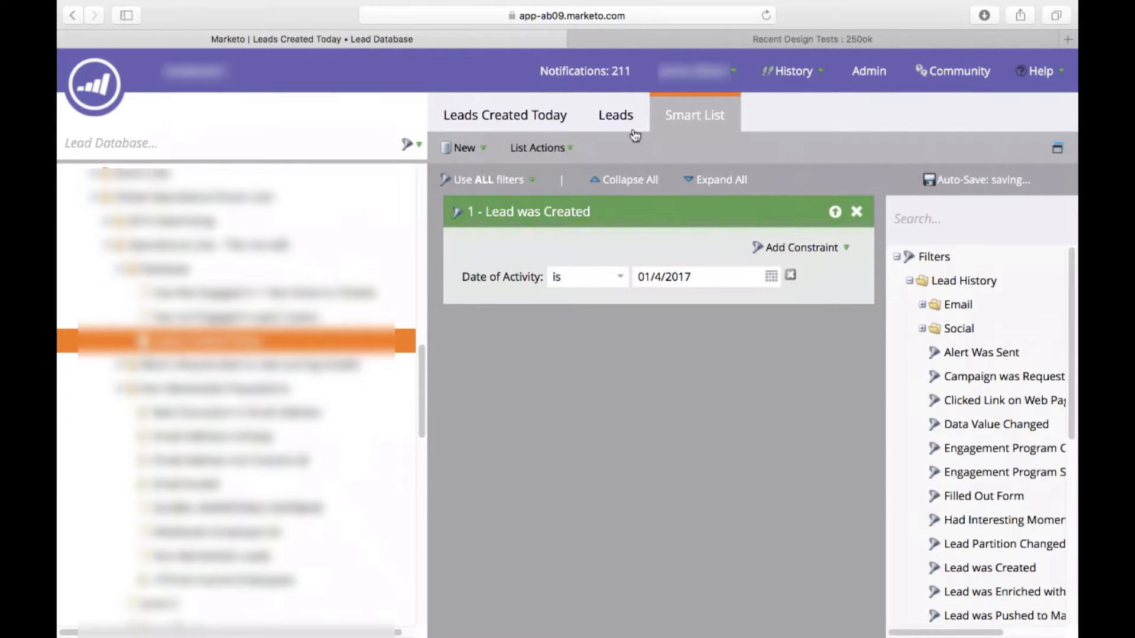
click(615, 115)
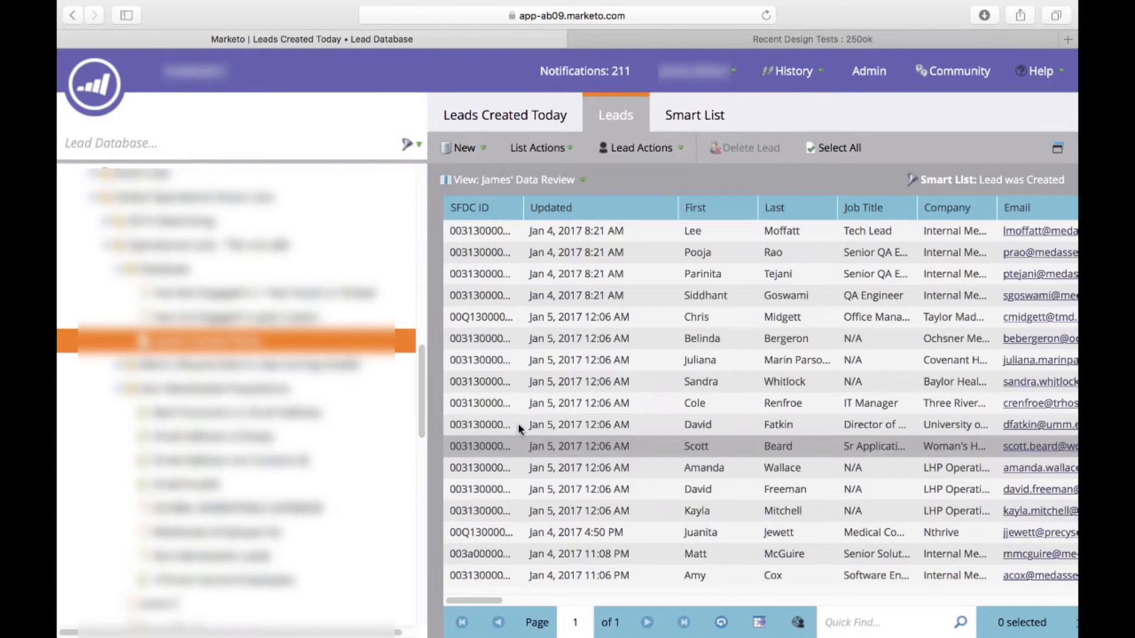
mouse_move(728, 361)
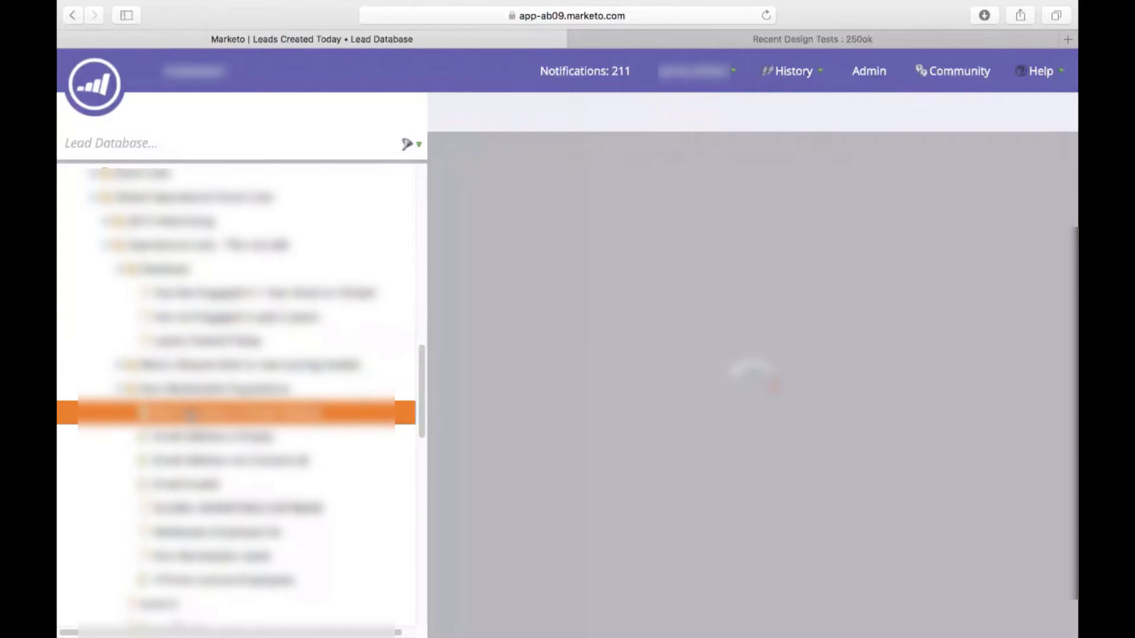
- Inspect the 25 special-character values in the Bad Characters in Email Address filter, then cancel
click(203, 414)
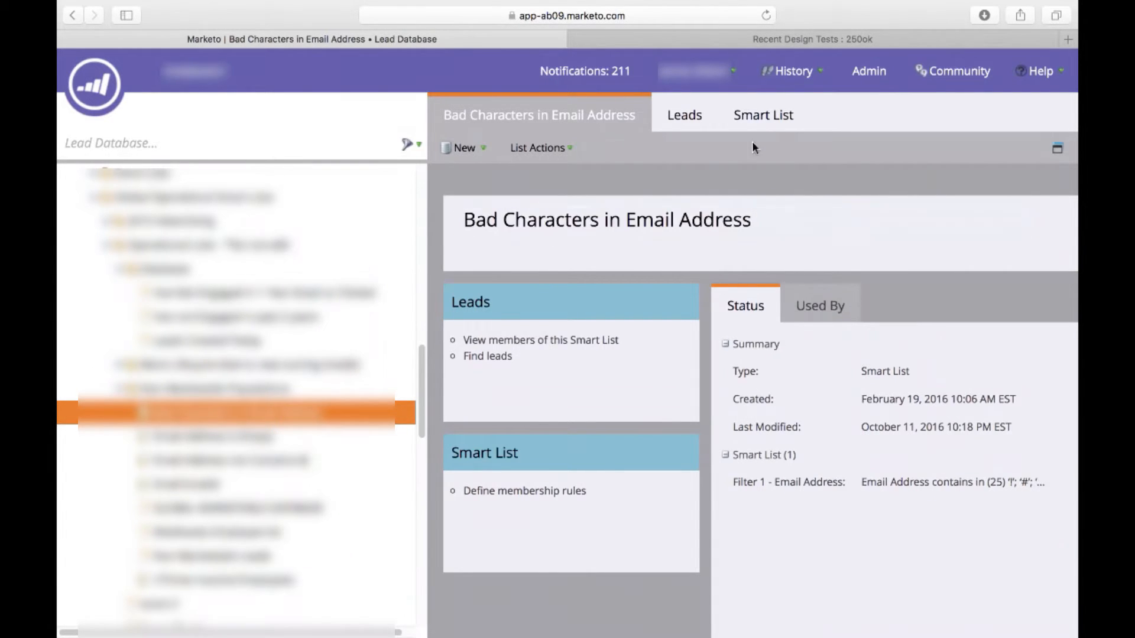
click(764, 115)
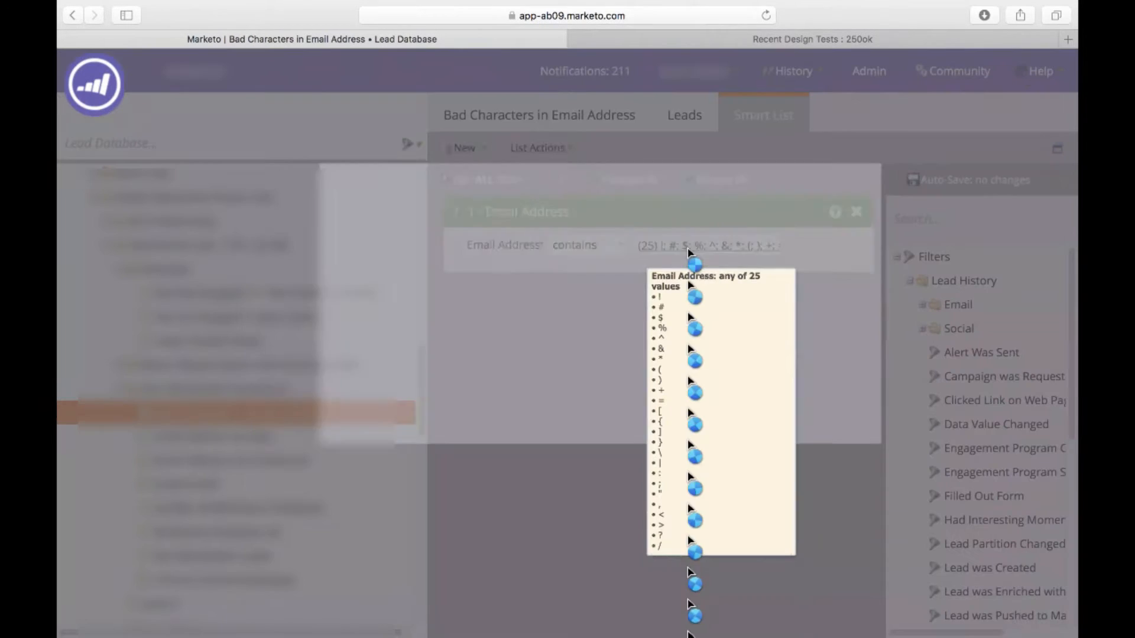
click(707, 246)
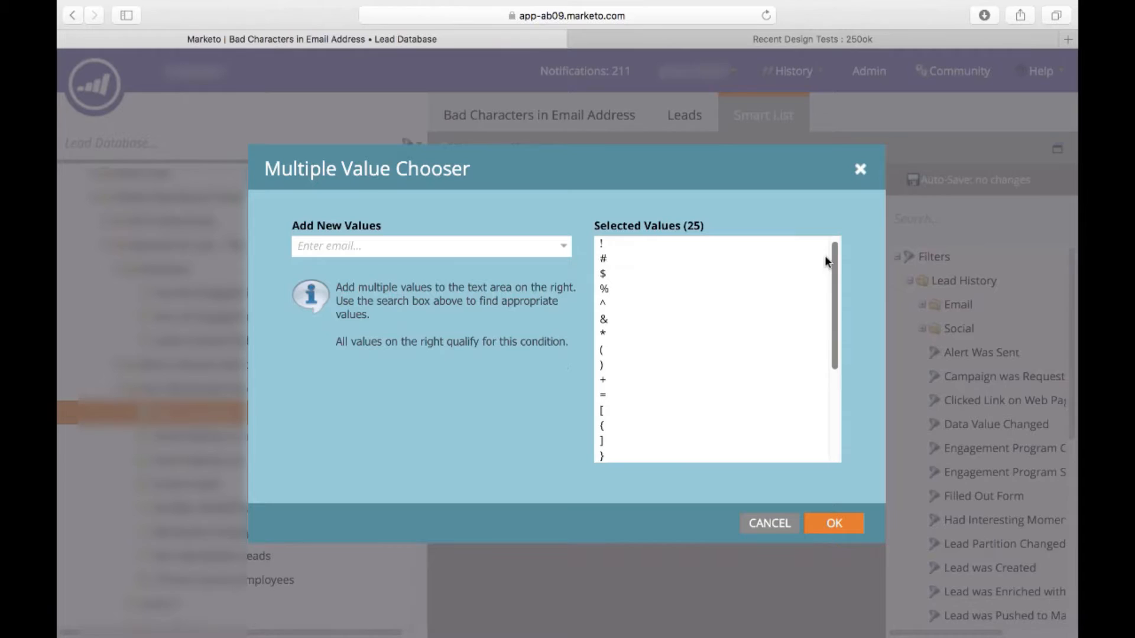
scroll(down, 3)
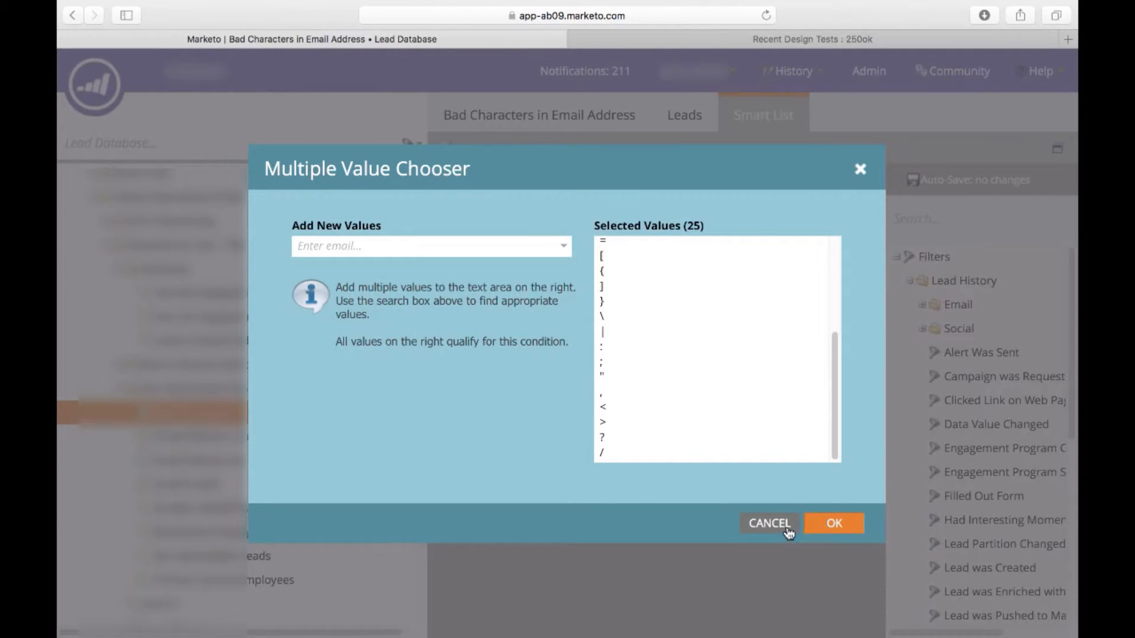
click(835, 523)
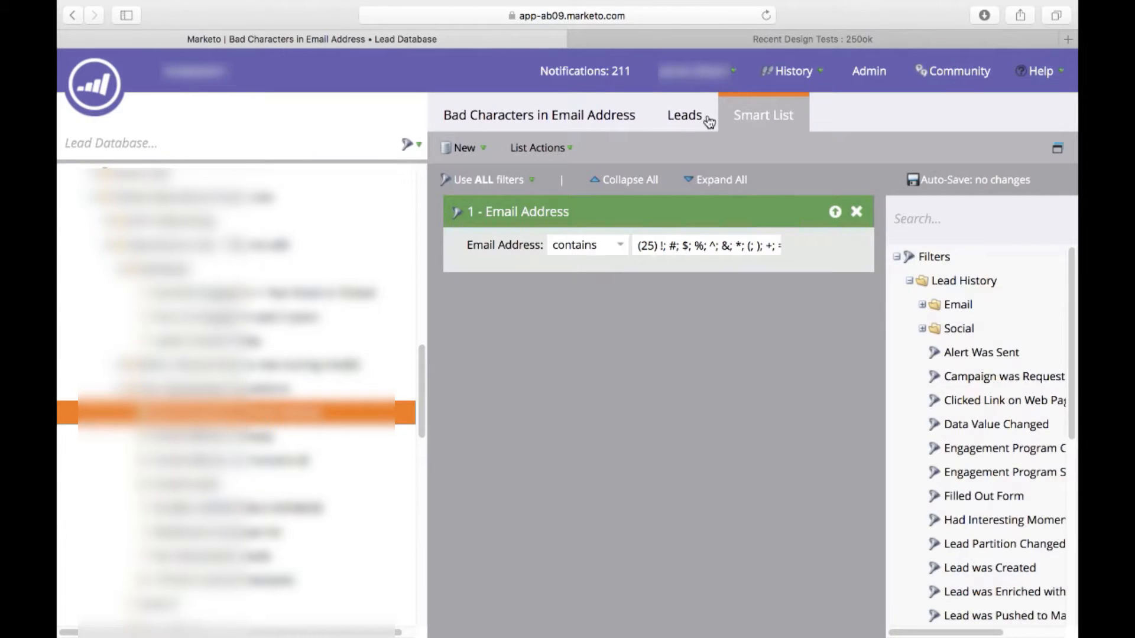
- Load the leads matching the Bad Characters in Email Address smart list
click(683, 114)
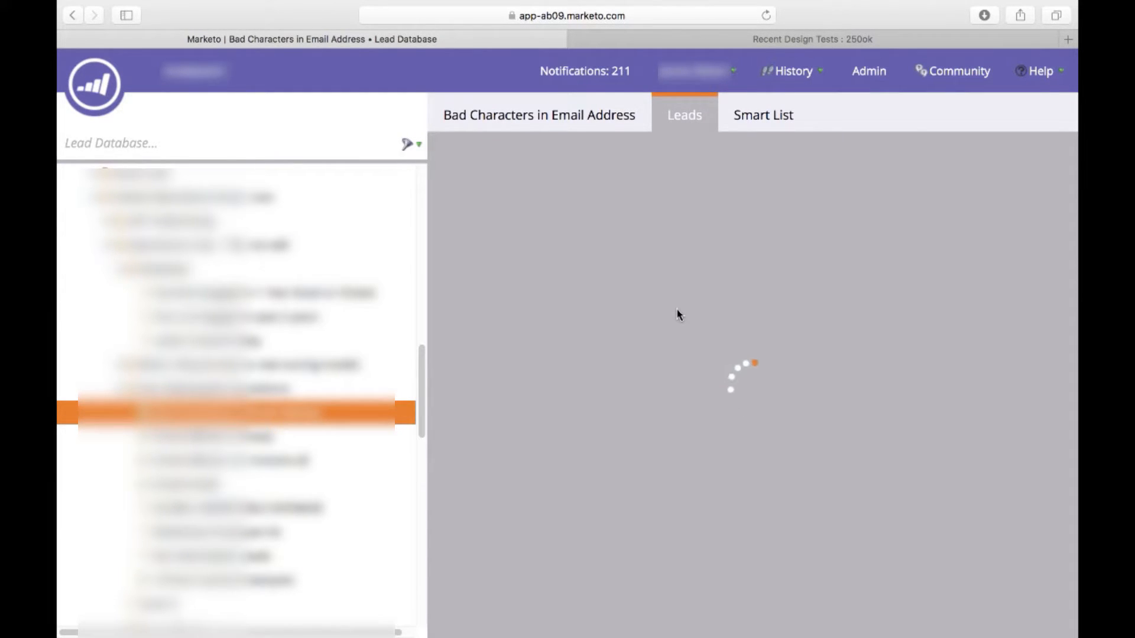
mouse_move(668, 206)
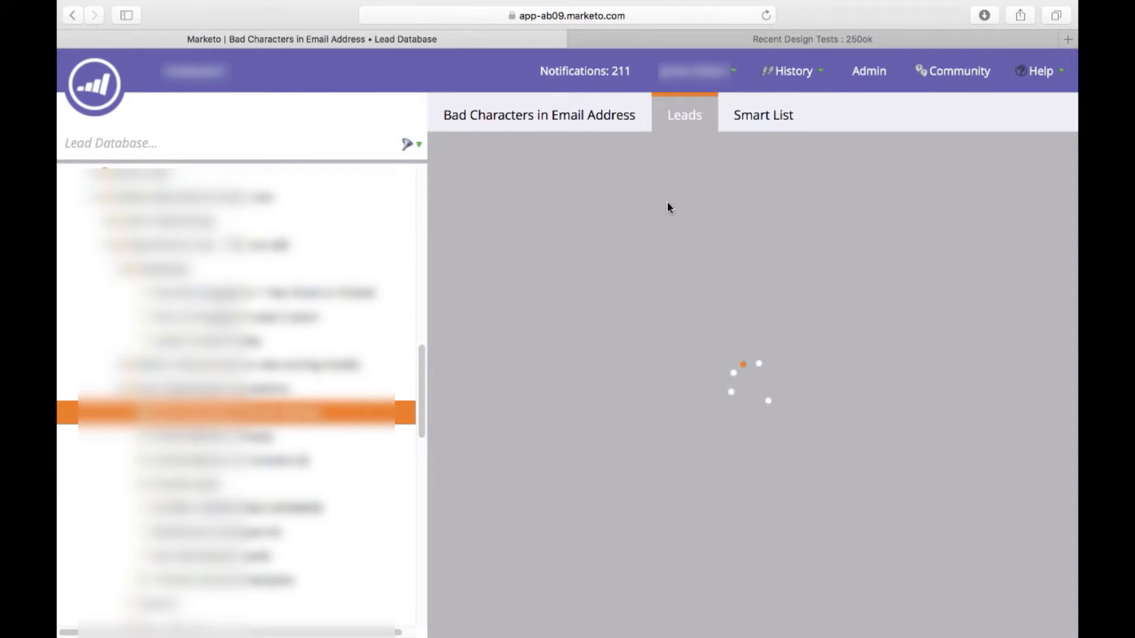
mouse_move(462, 363)
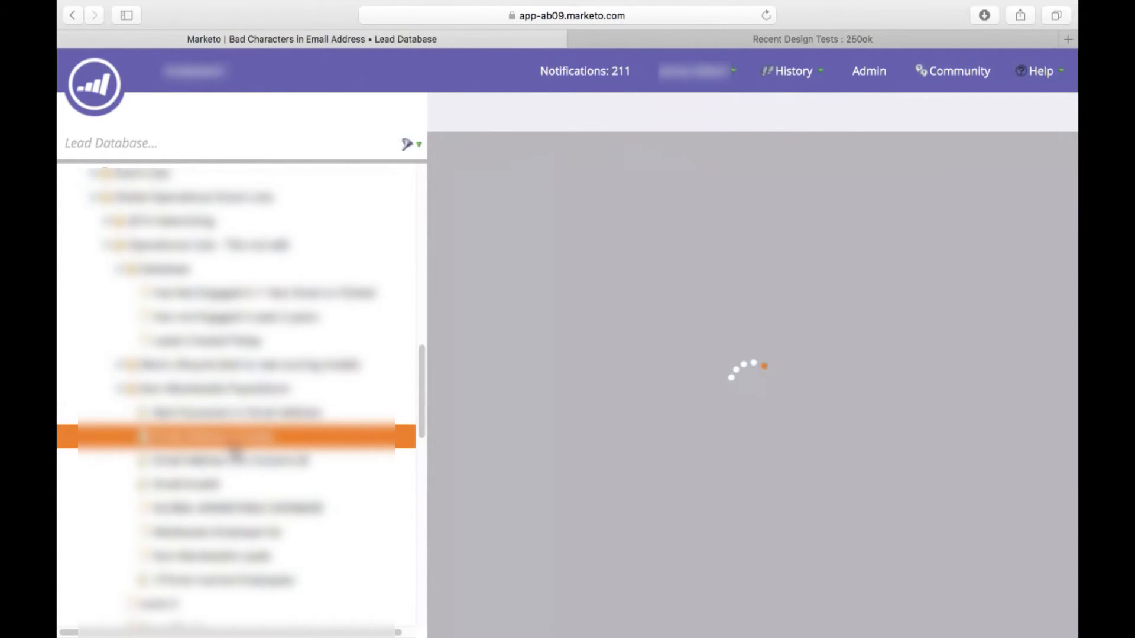
- Open the Email Address is Empty list, then the Email Invalid list from the Lead Database tree
click(221, 438)
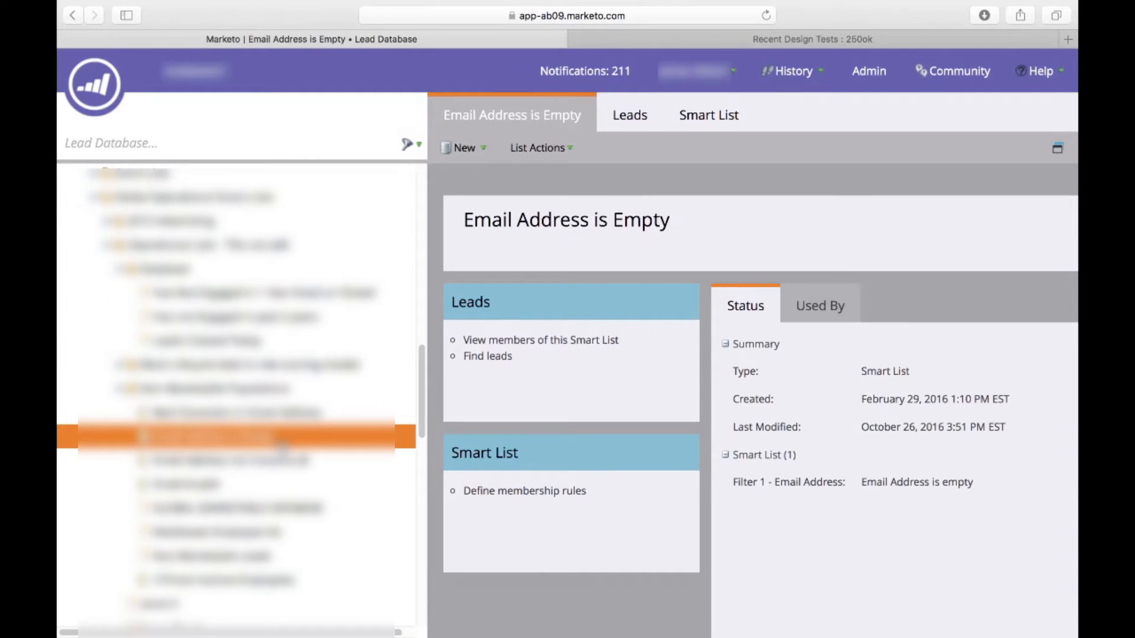
click(221, 470)
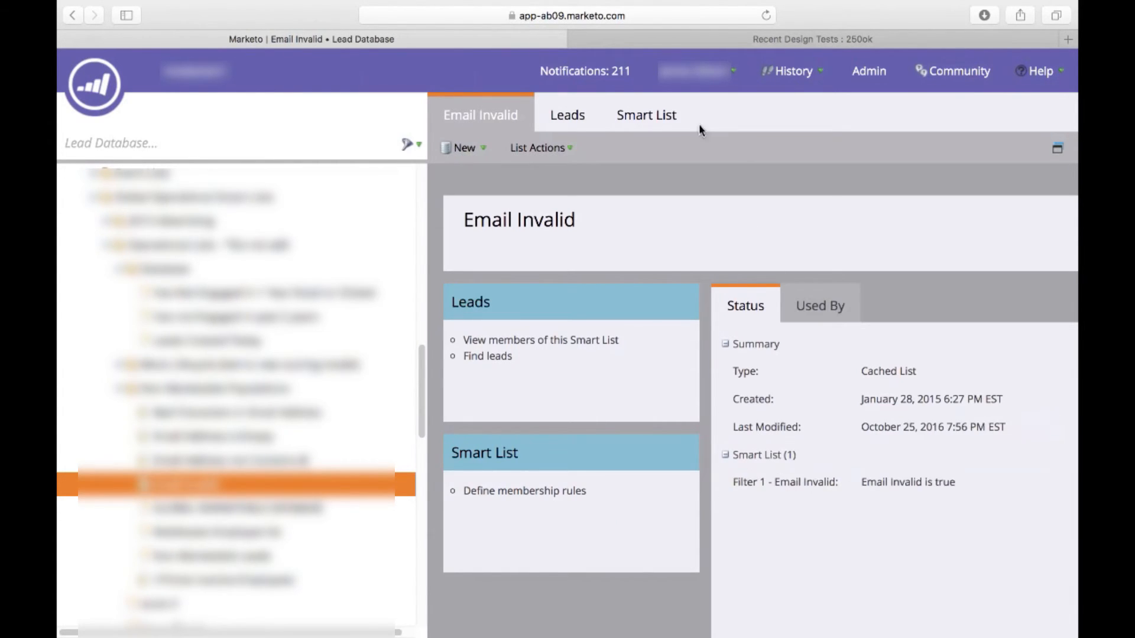
- Review the 'Email Invalid is true' rule and list its matching leads, finding none
click(647, 115)
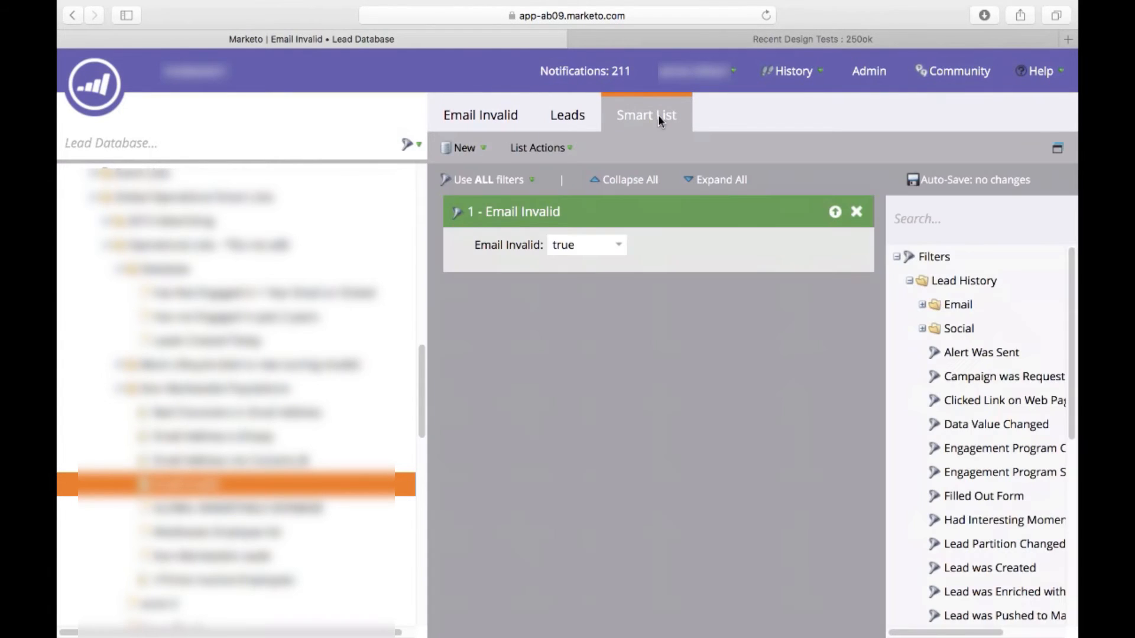
mouse_move(526, 234)
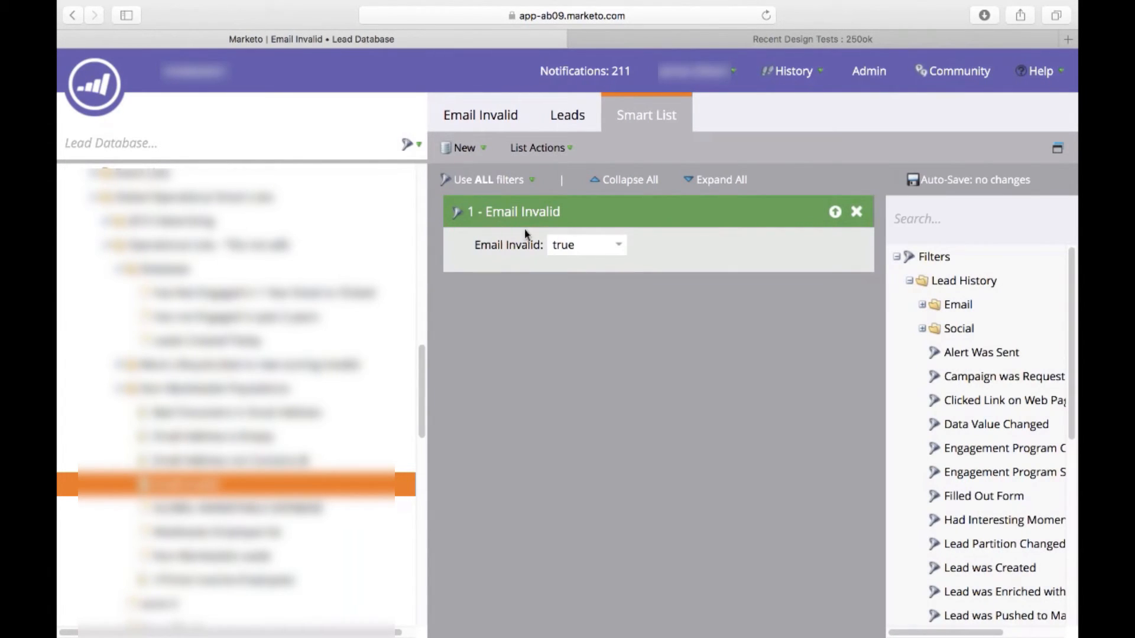
mouse_move(665, 345)
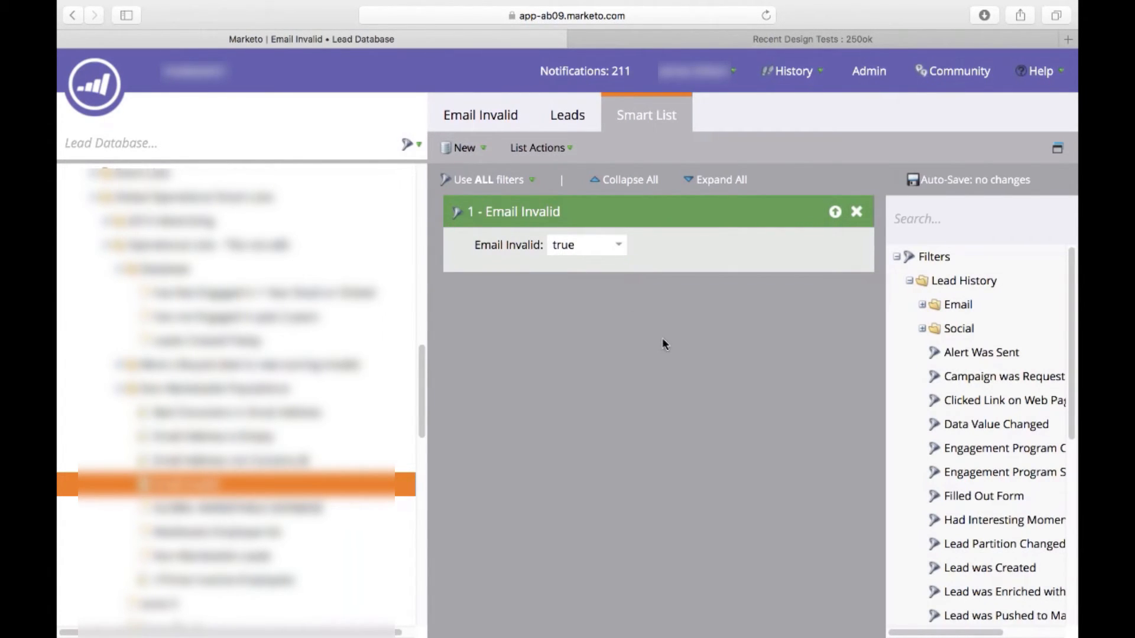
mouse_move(667, 355)
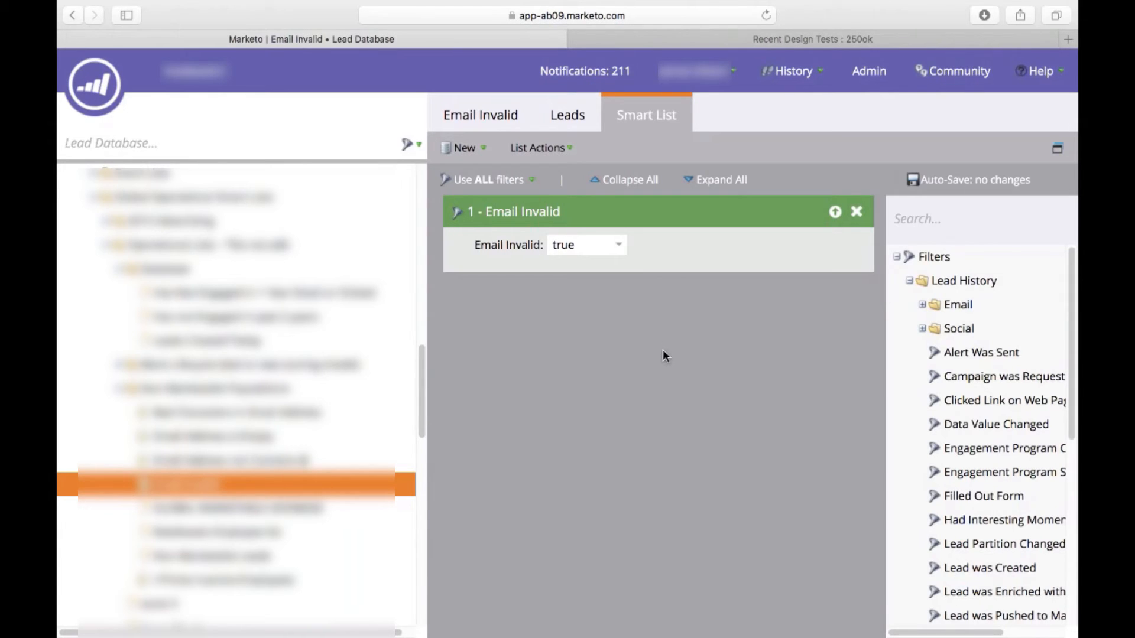
click(567, 115)
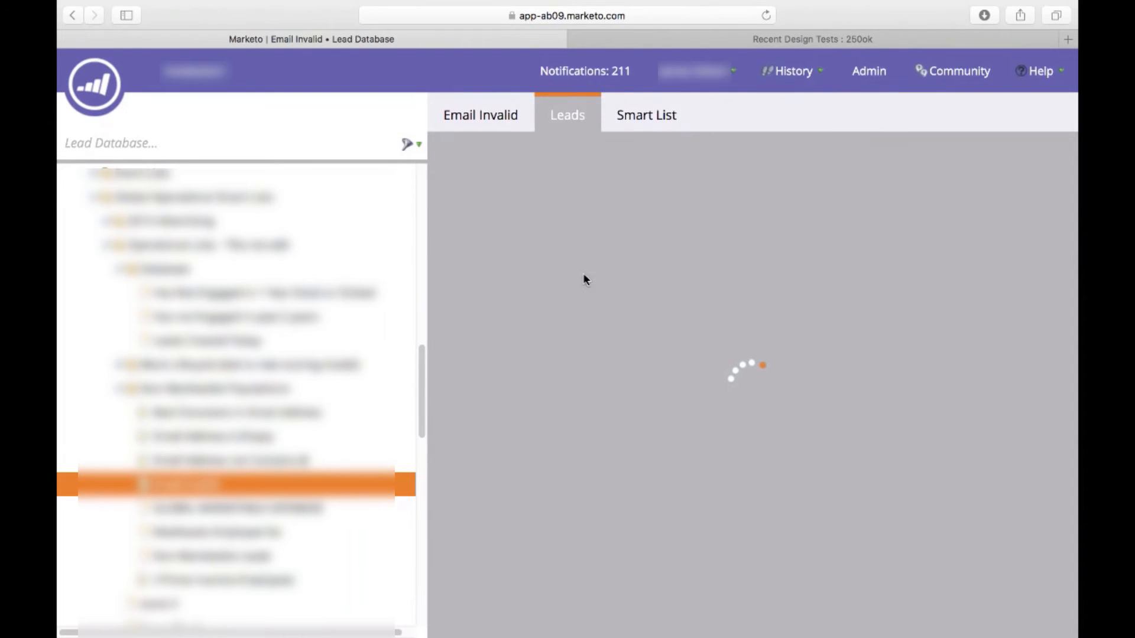
mouse_move(471, 418)
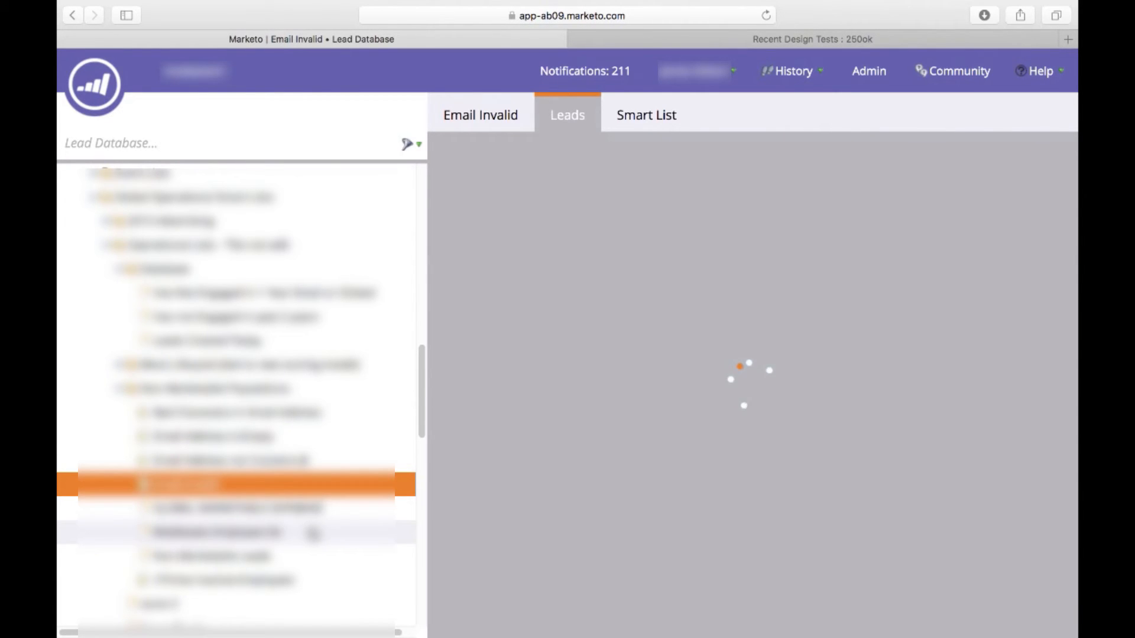
click(567, 115)
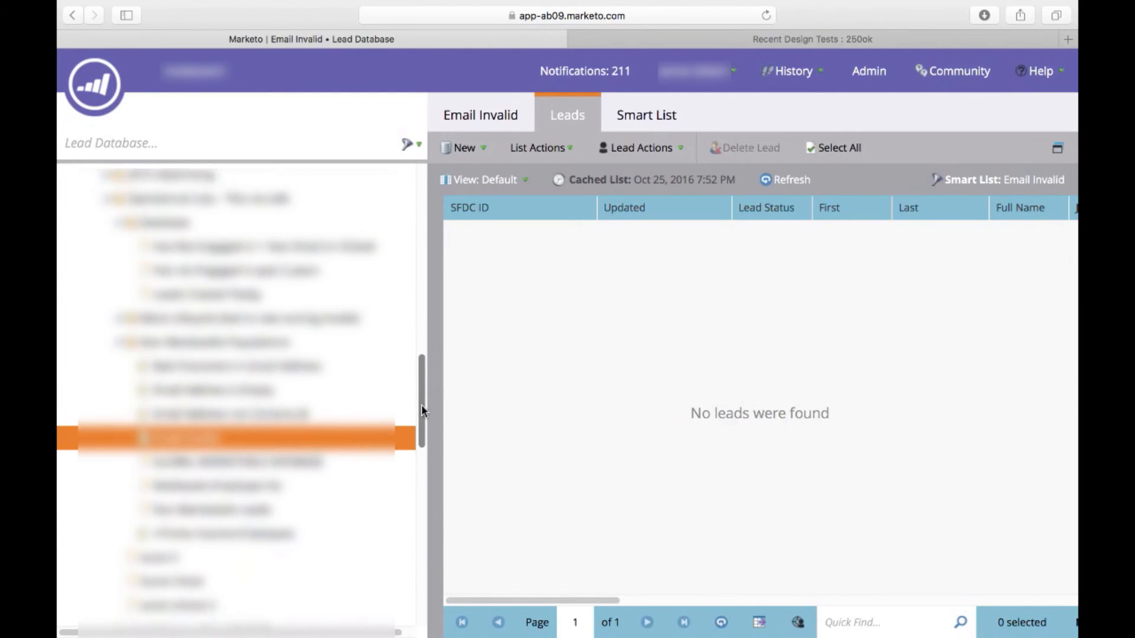
scroll(down, 3)
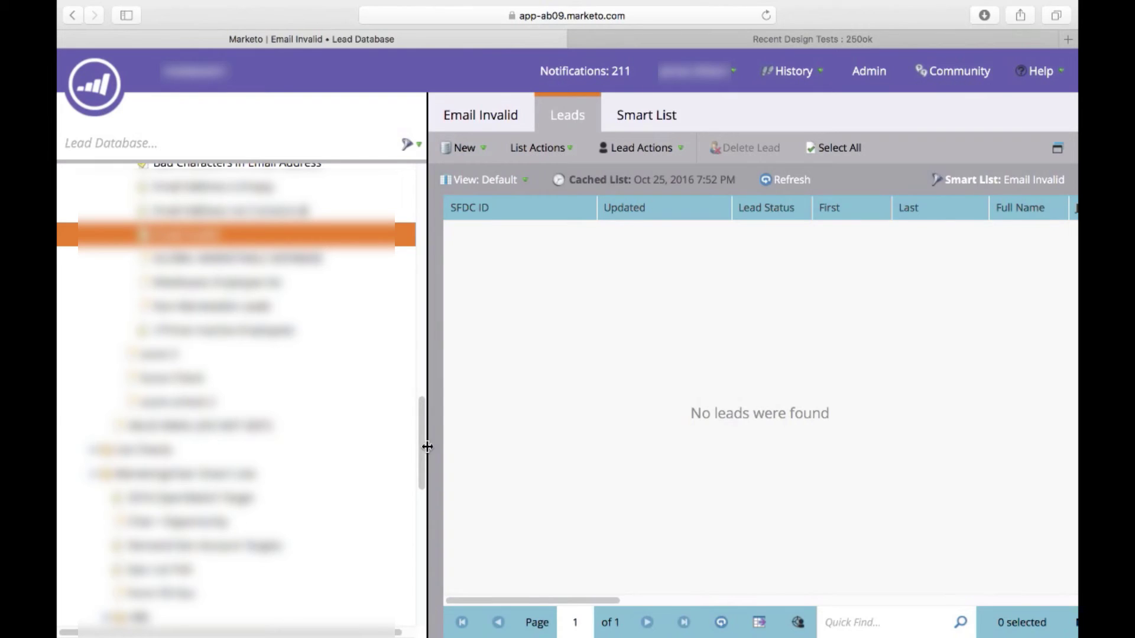
scroll(down, 3)
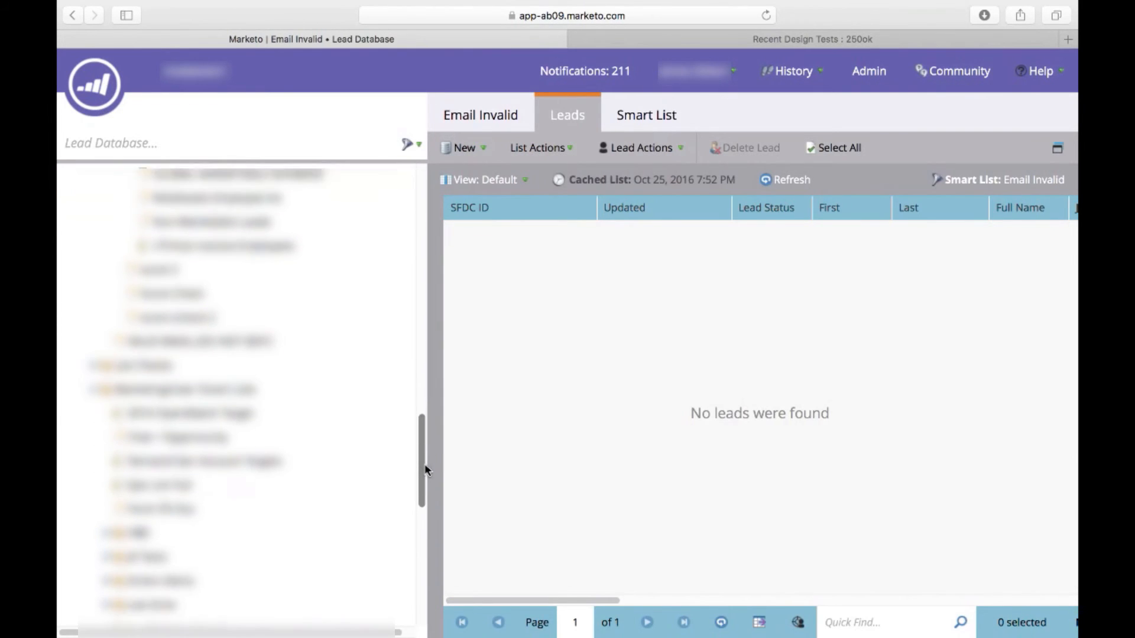
scroll(down, 3)
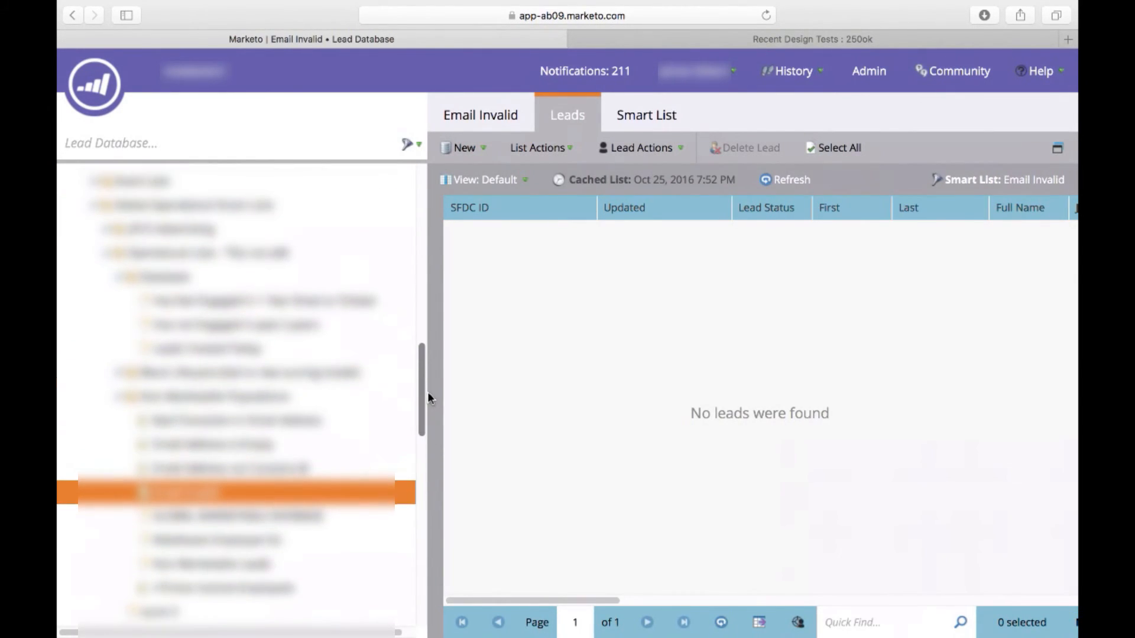
mouse_move(440, 432)
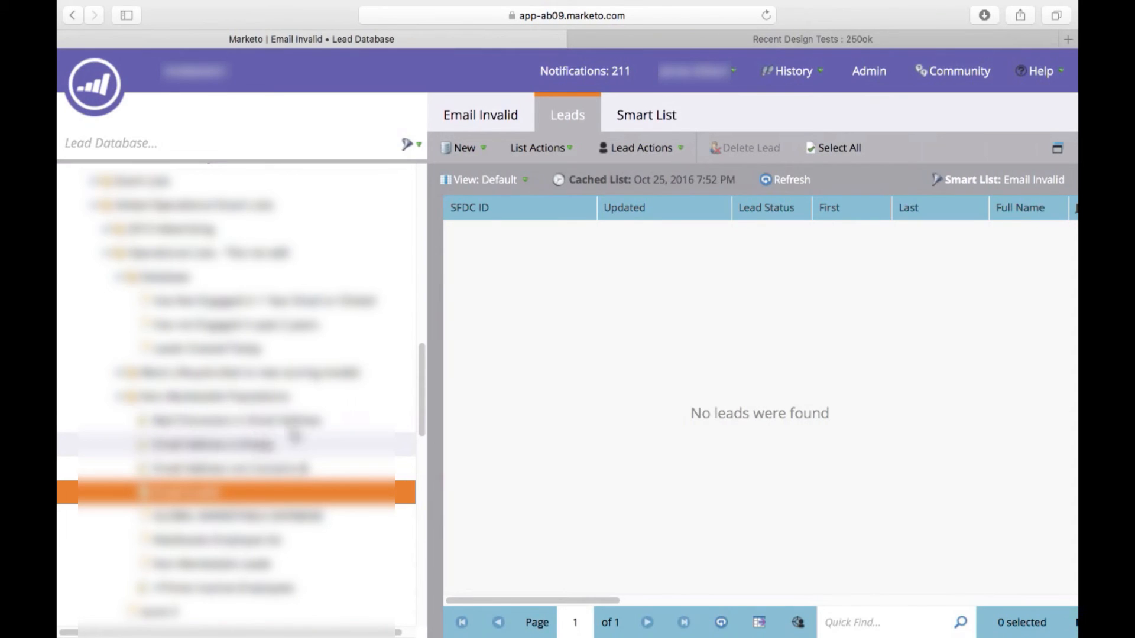
click(95, 84)
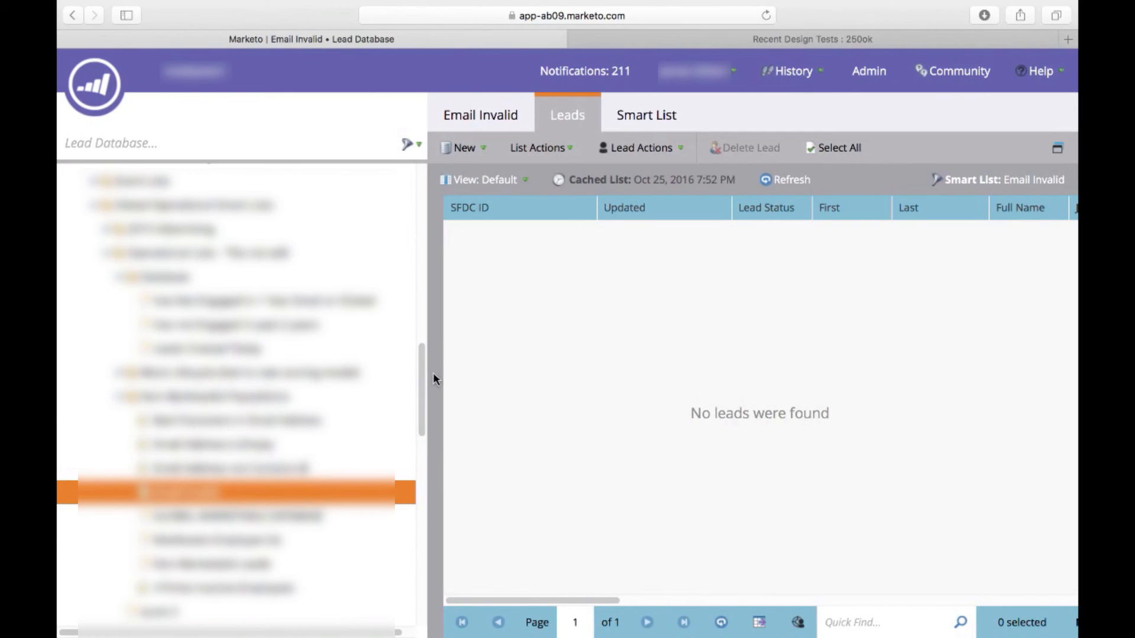
mouse_move(423, 376)
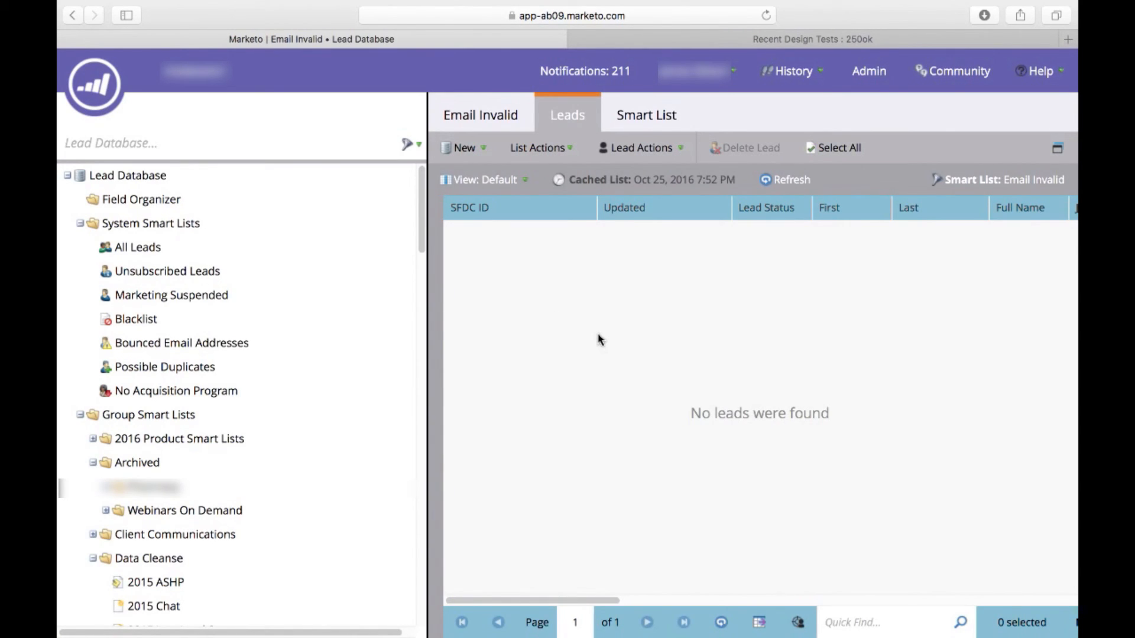
mouse_move(602, 340)
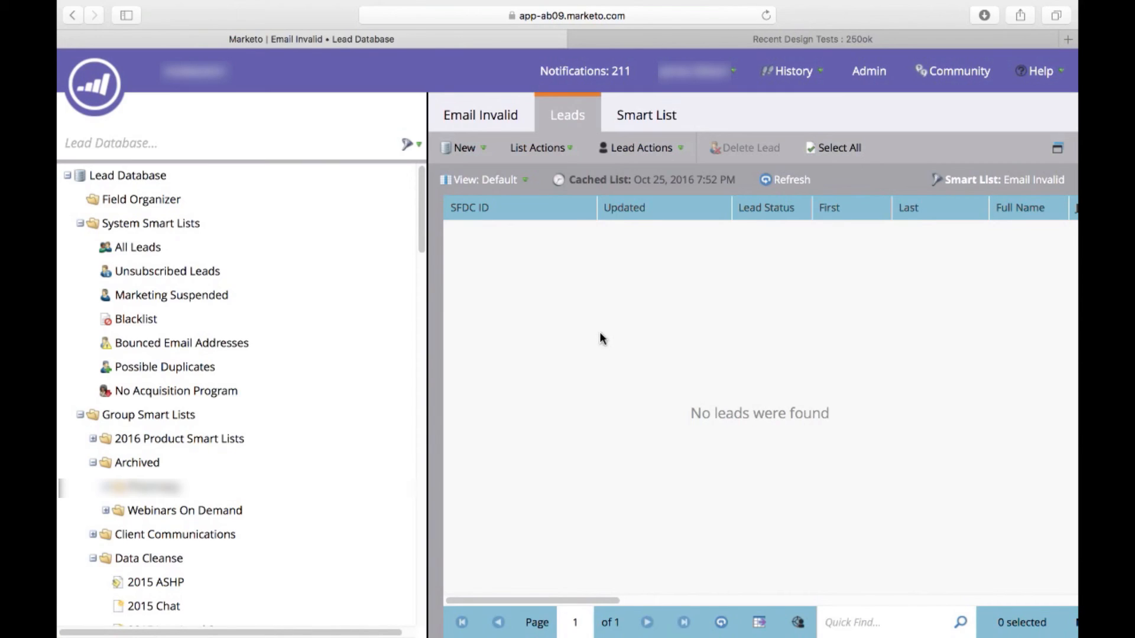
mouse_move(599, 308)
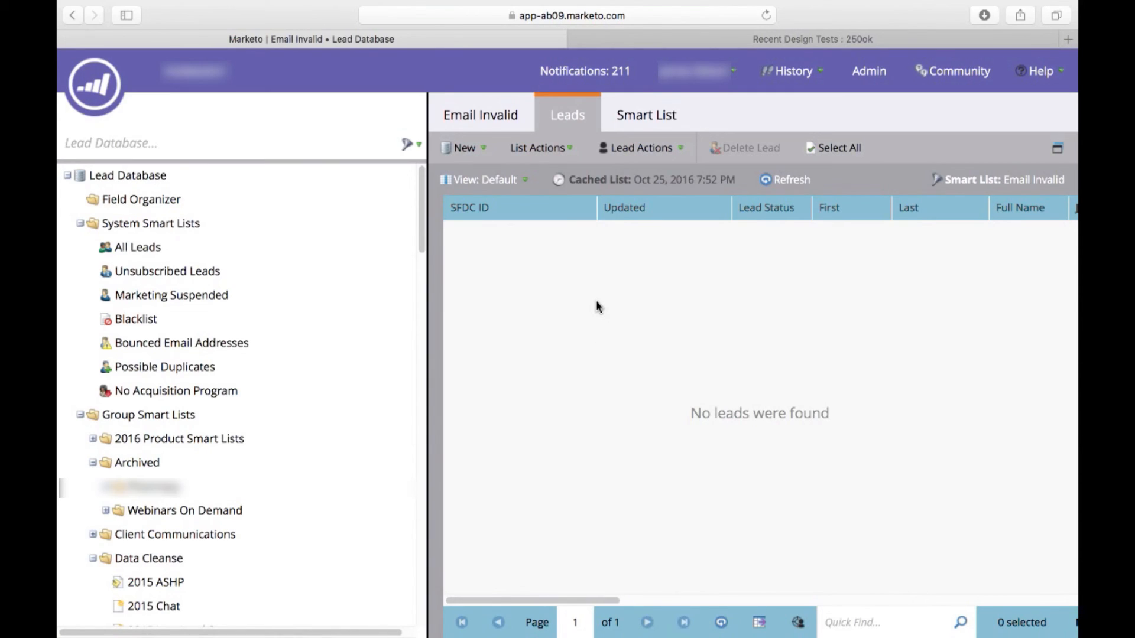